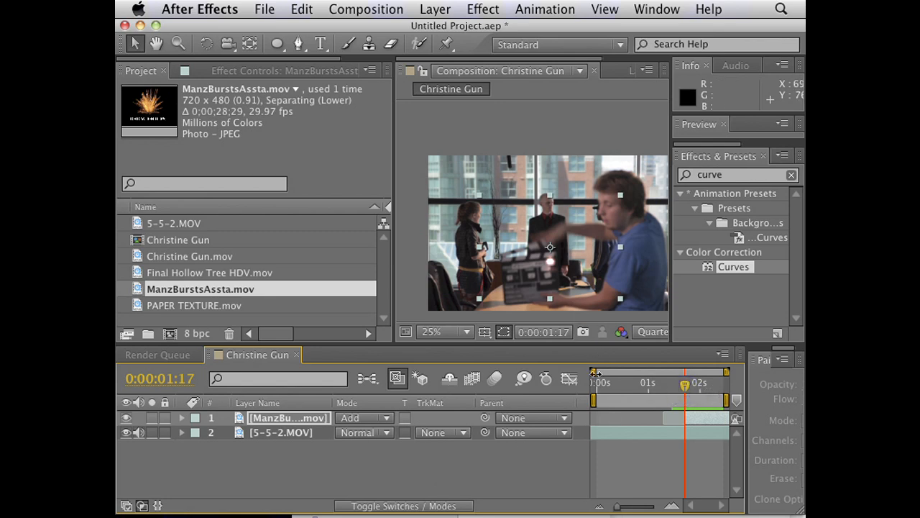
Add a full-frame yellow solid over the gun footage and lower its opacity to 66%.
right_click(367, 463)
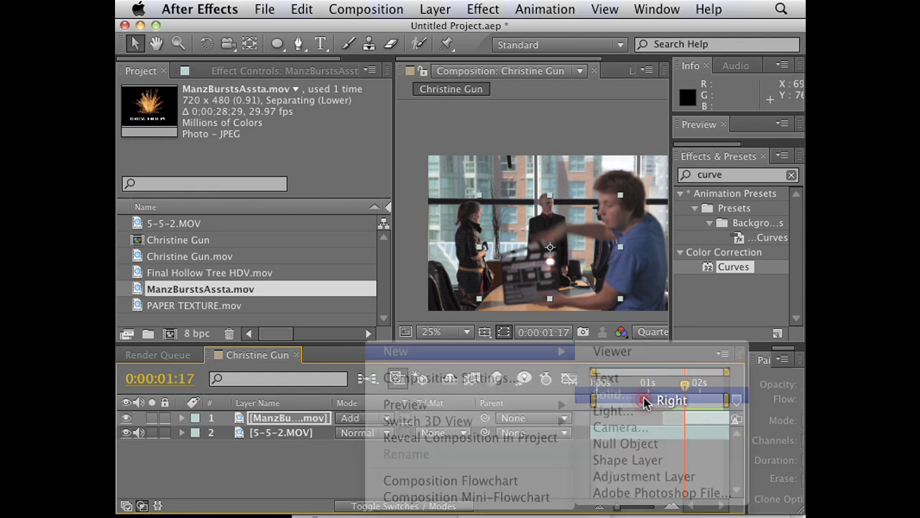
click(609, 394)
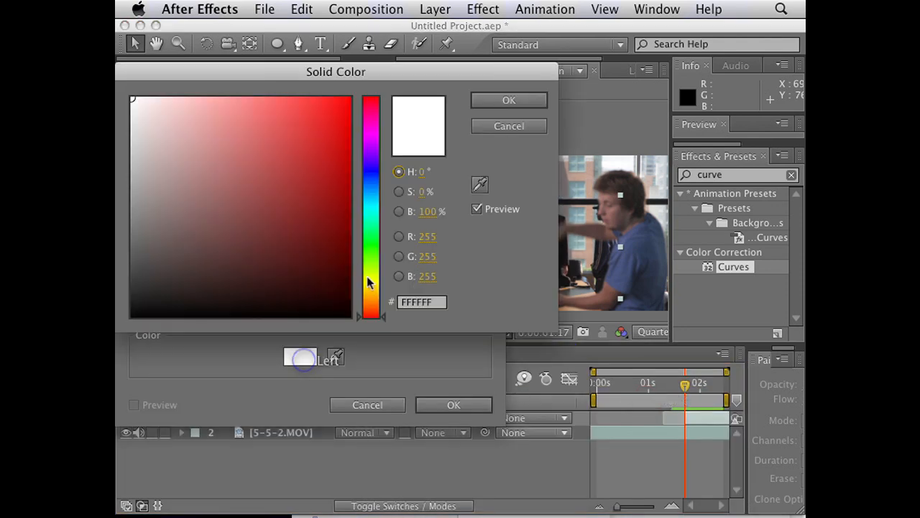
click(509, 99)
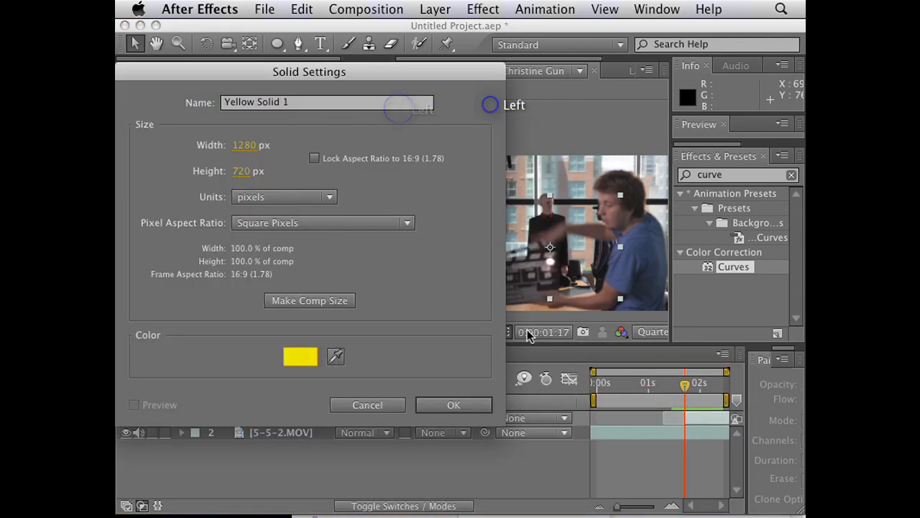
click(453, 404)
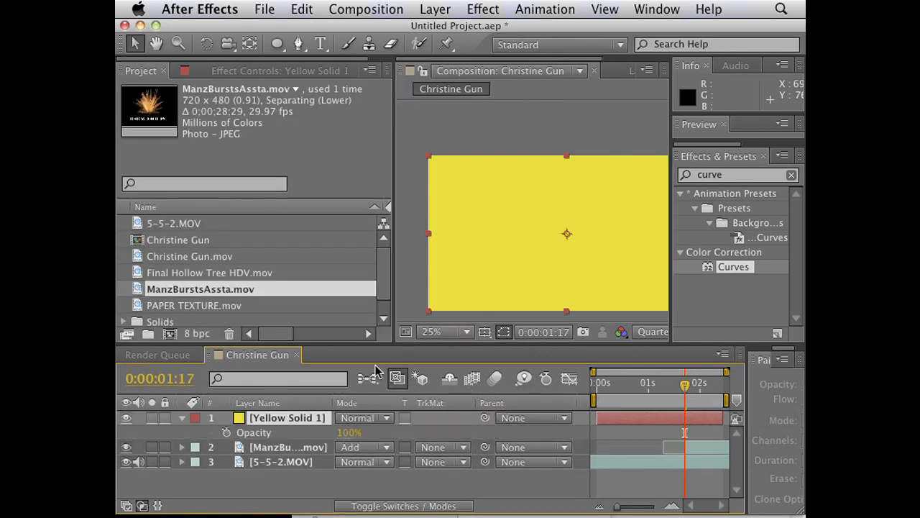
drag(359, 432, 345, 432)
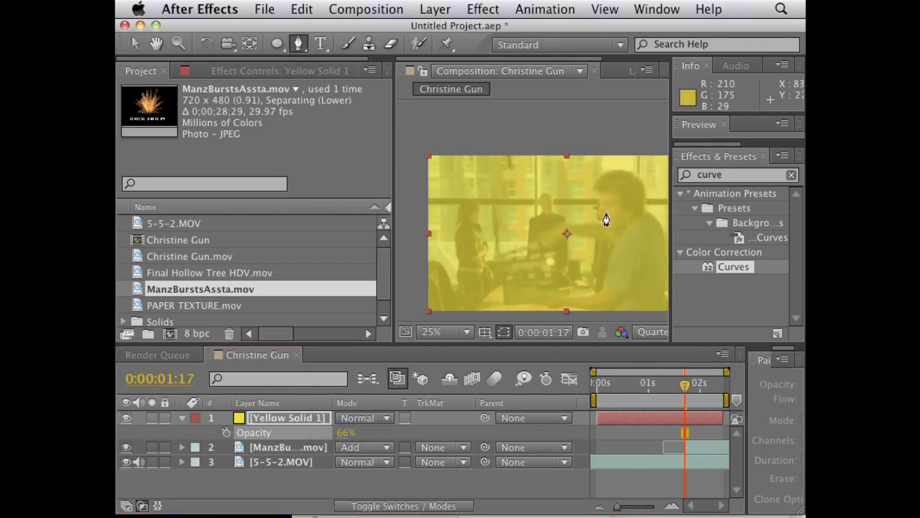
mouse_move(547, 147)
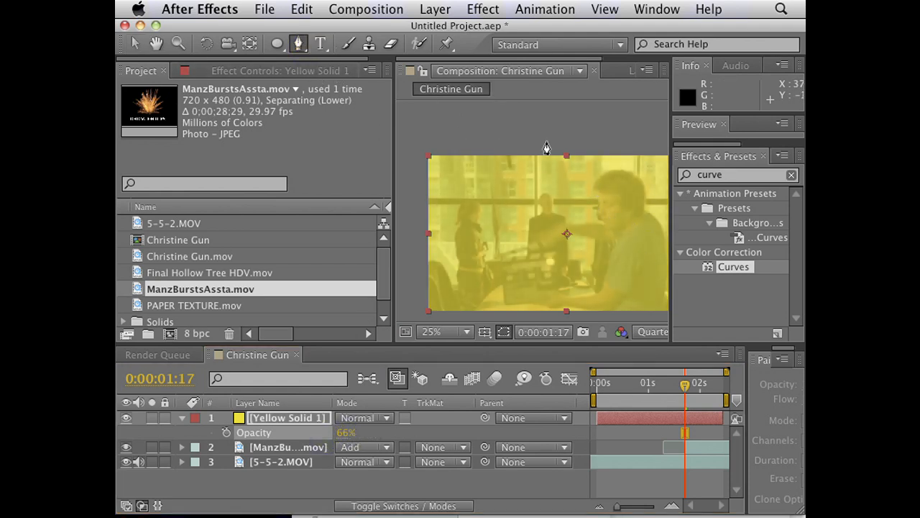
Draw a closed mask around the shooter's shoulder, arm and gun hand.
click(598, 213)
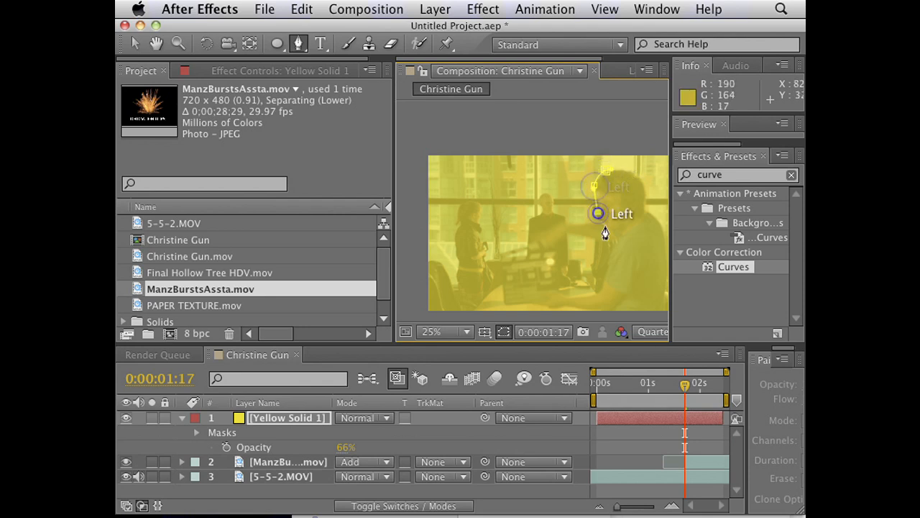
drag(596, 212, 564, 221)
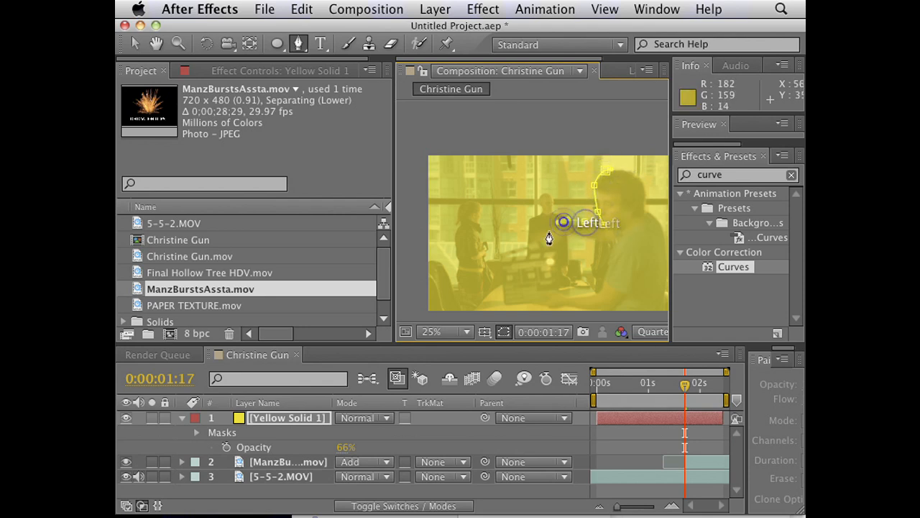
drag(564, 222, 544, 262)
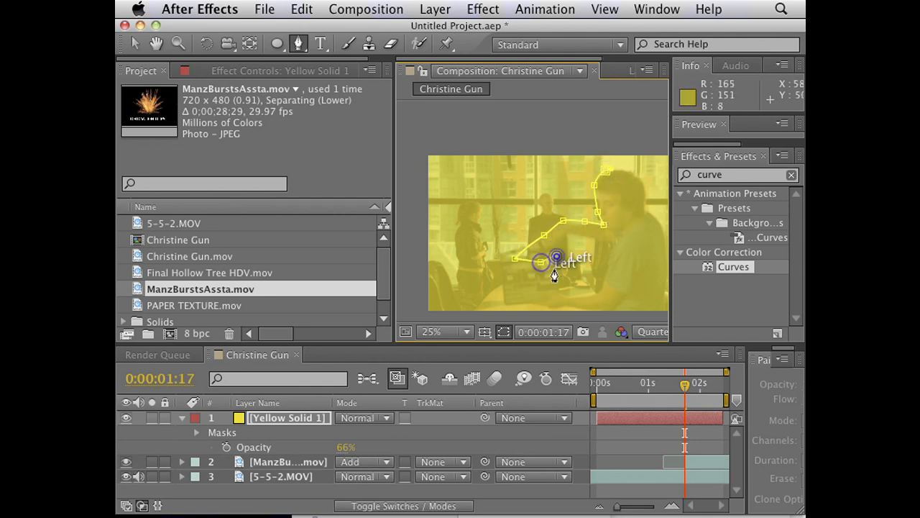
drag(558, 255, 558, 302)
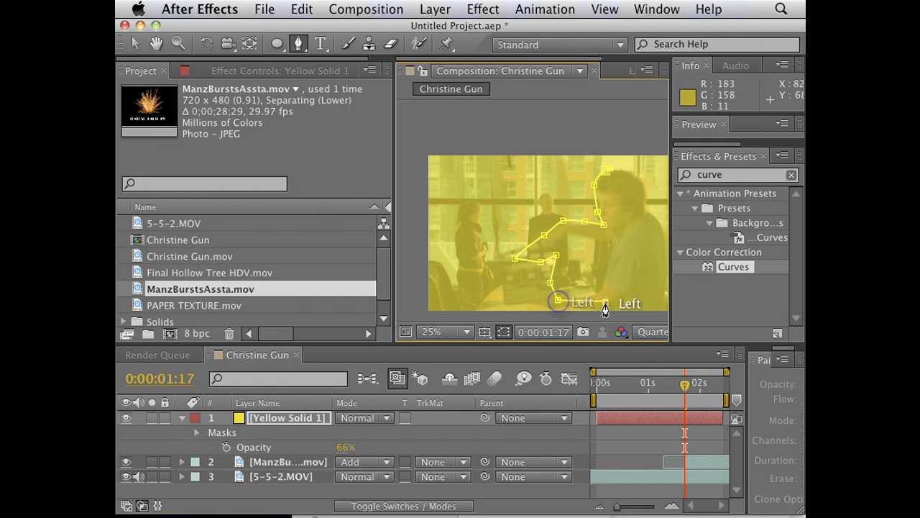
drag(558, 302, 636, 209)
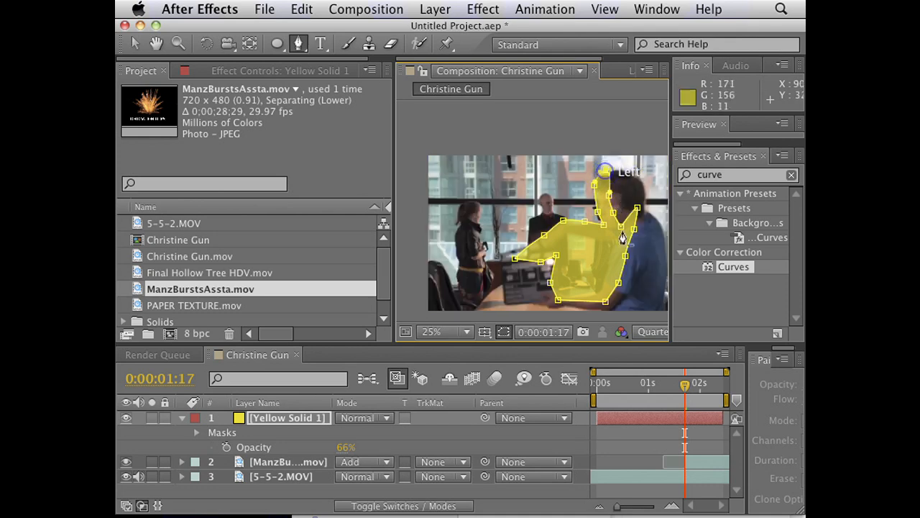
click(299, 43)
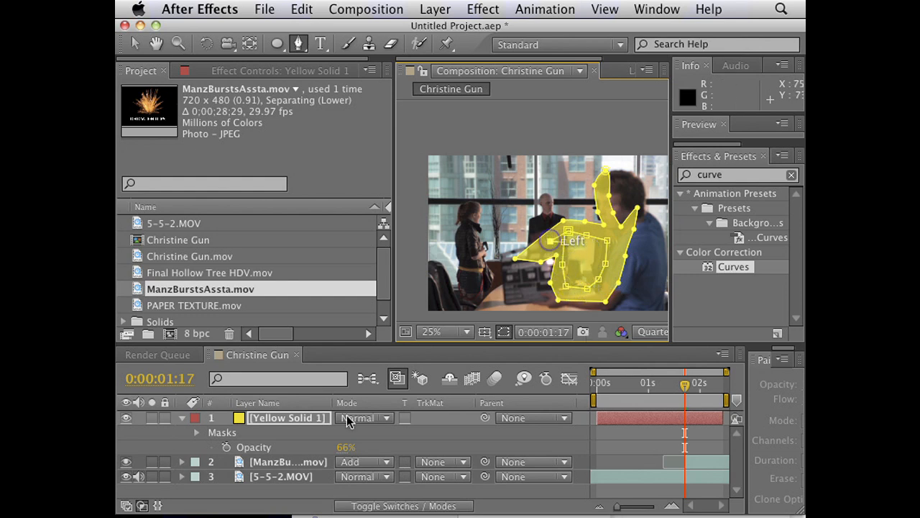
Set the mask's combine mode so the solid shows only inside the arm shape.
click(181, 417)
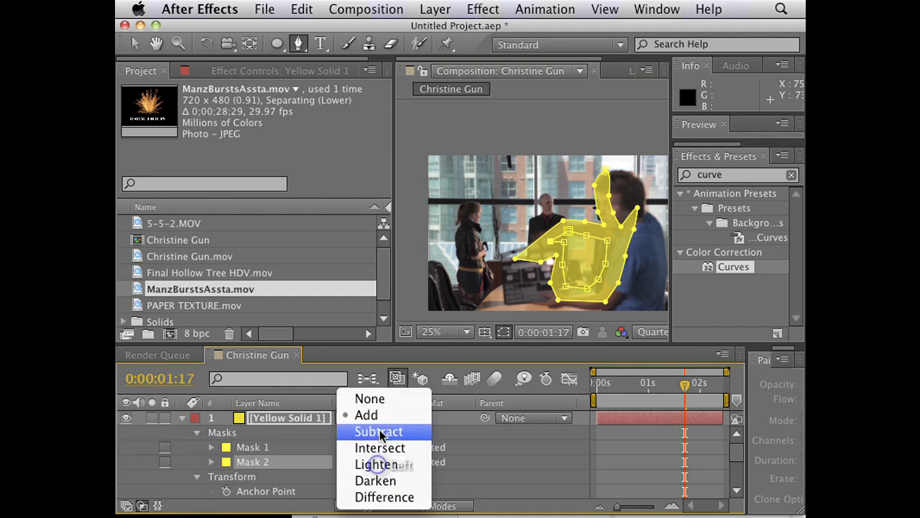
click(378, 431)
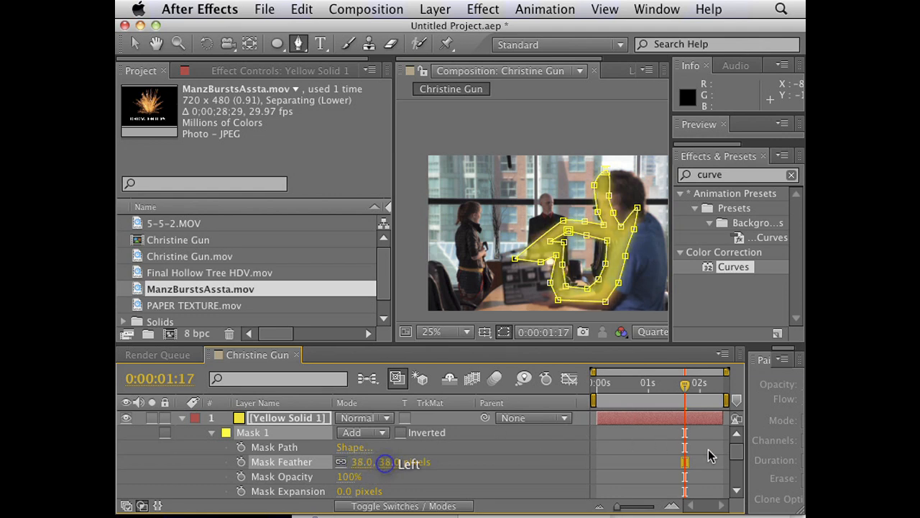
Feather the mask, lower the solid's opacity to 43% and step to the muzzle-flash frame.
click(363, 417)
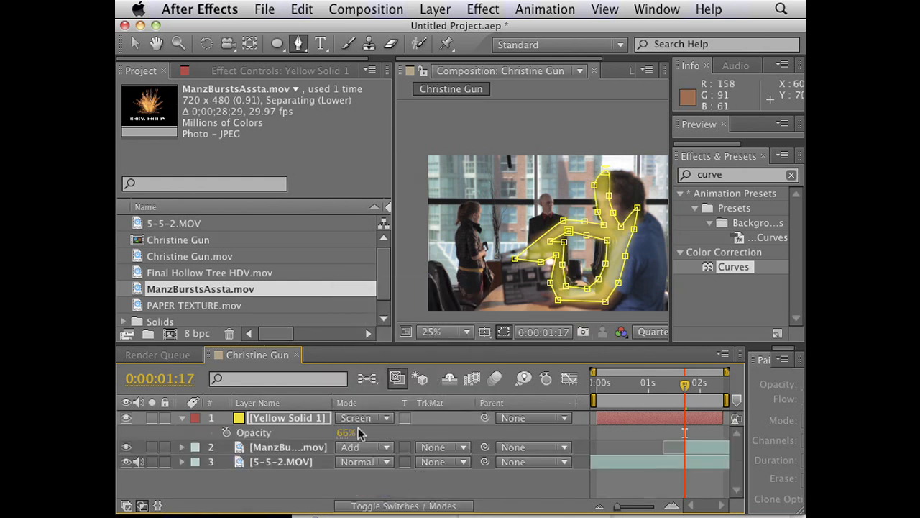
drag(345, 431, 333, 440)
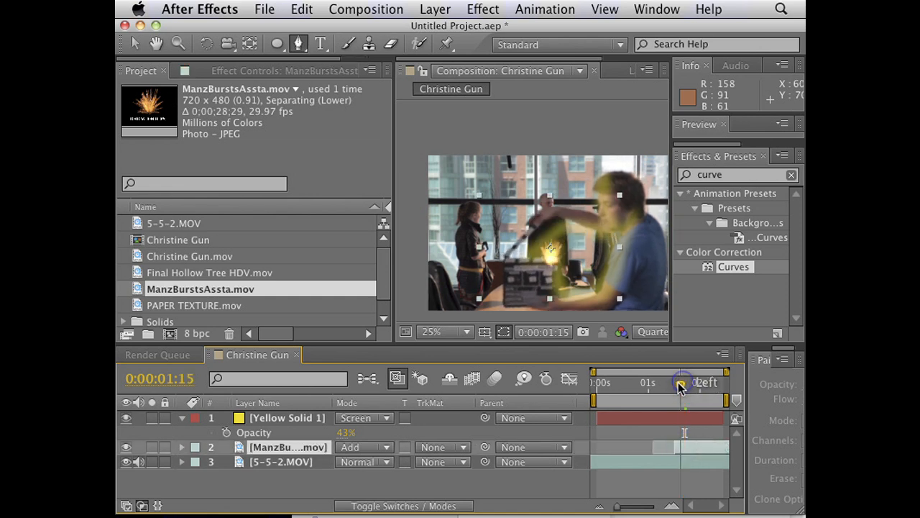
drag(682, 382, 685, 383)
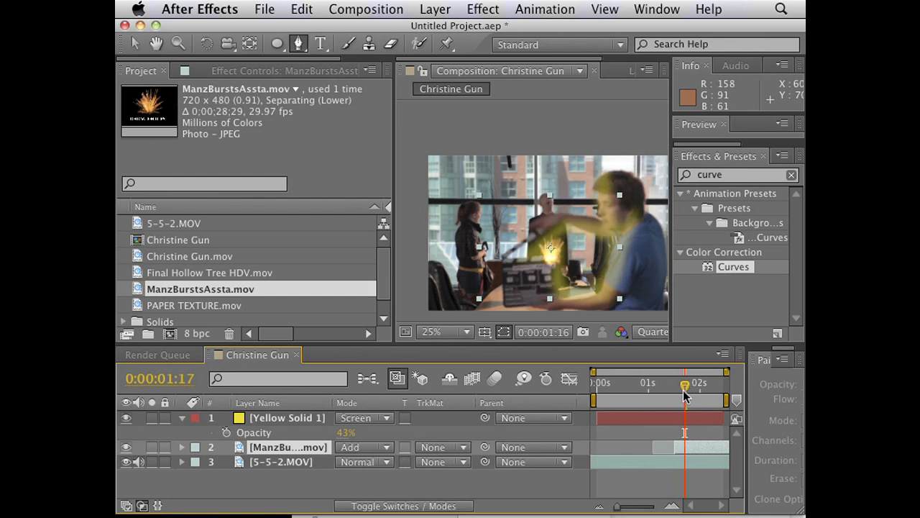
Toggle the yellow solid's visibility to compare the glow and duplicate the layer.
click(362, 417)
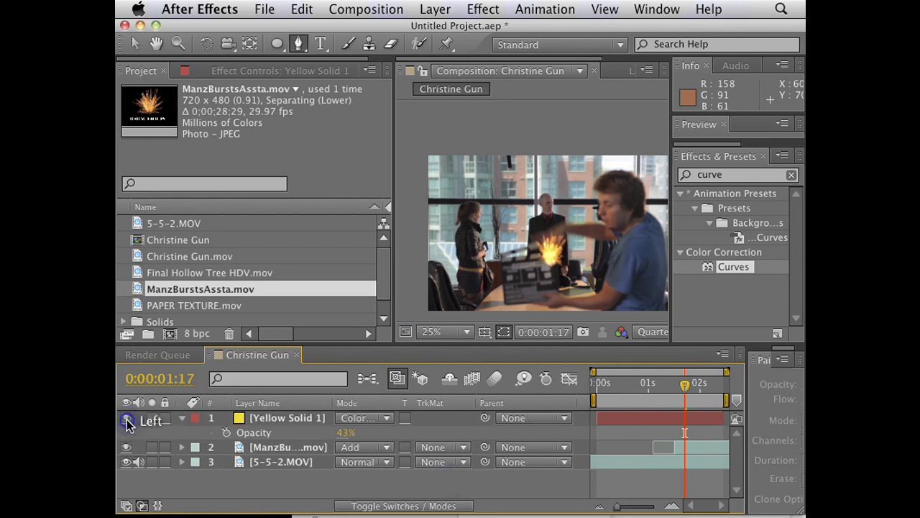
click(287, 417)
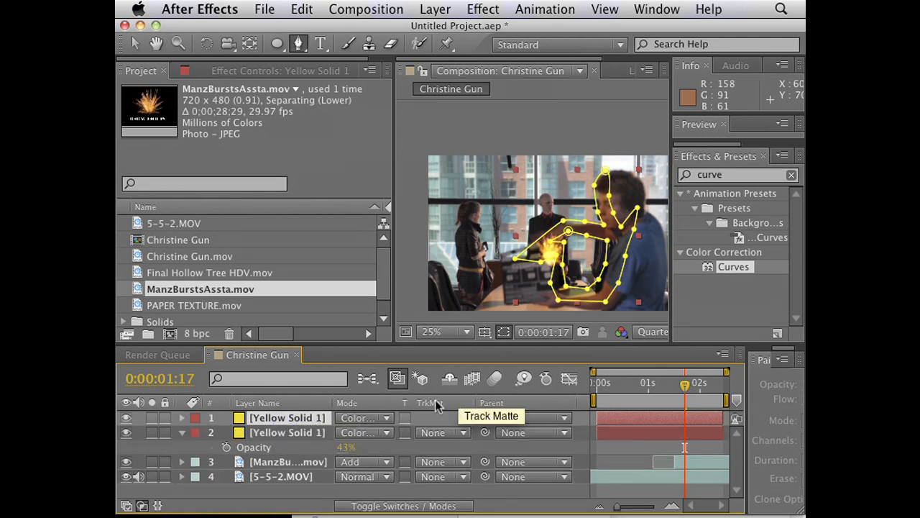
click(367, 417)
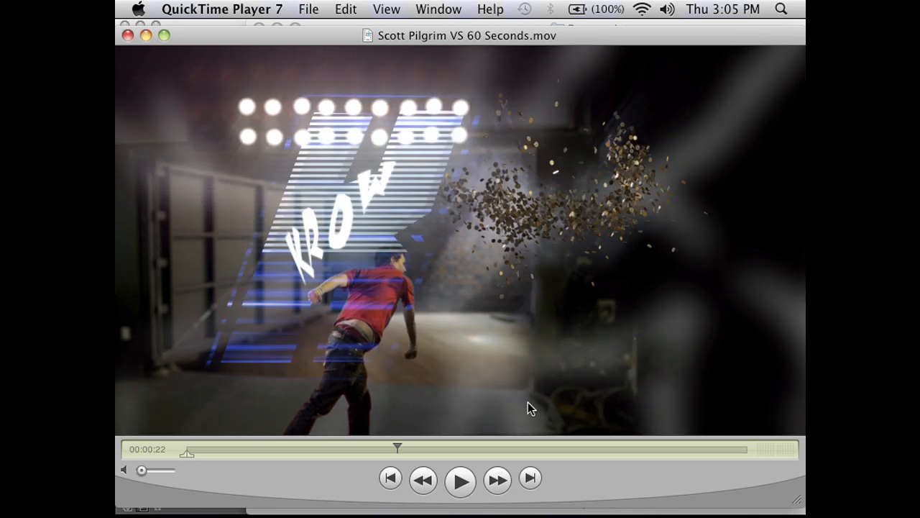
Skim ahead through the Scott Pilgrim movie to the desert scene near the end.
drag(397, 447, 603, 449)
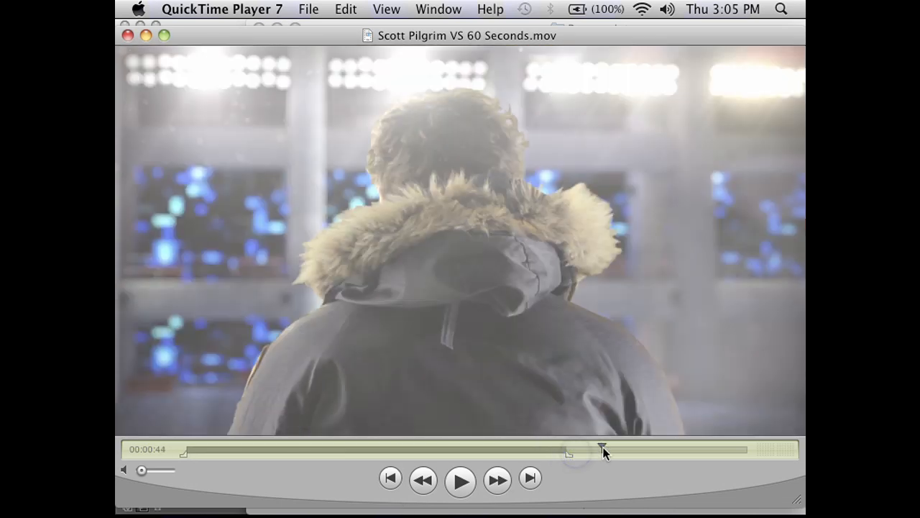
drag(604, 449, 658, 449)
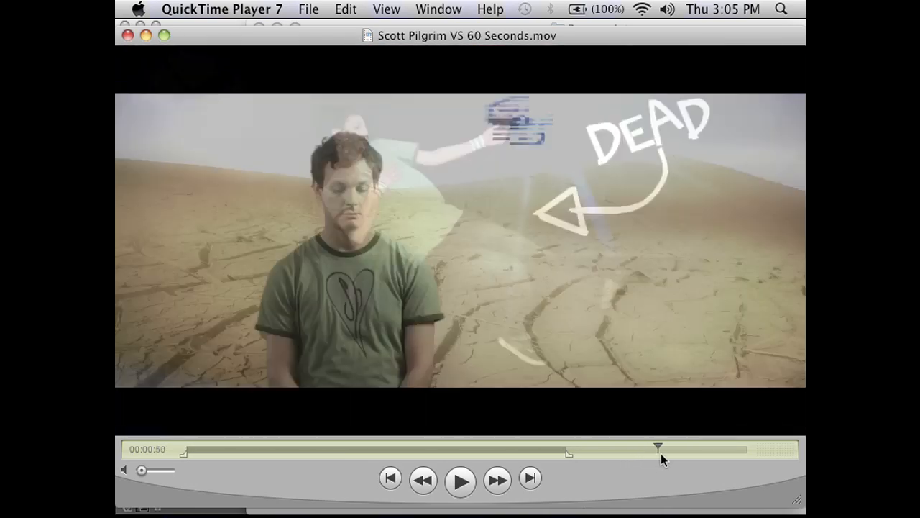
drag(659, 449, 722, 449)
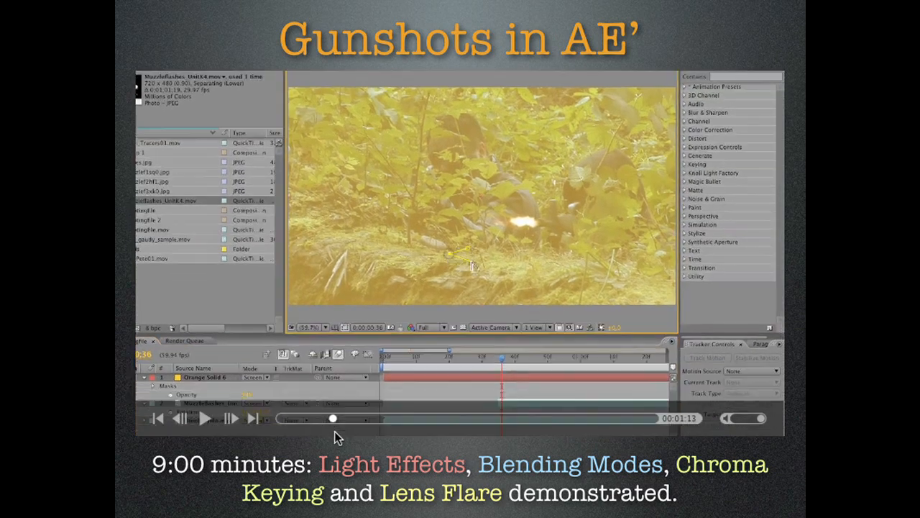
Play the embedded nine-minute demo clip on the Gunshots in AE slide.
click(204, 419)
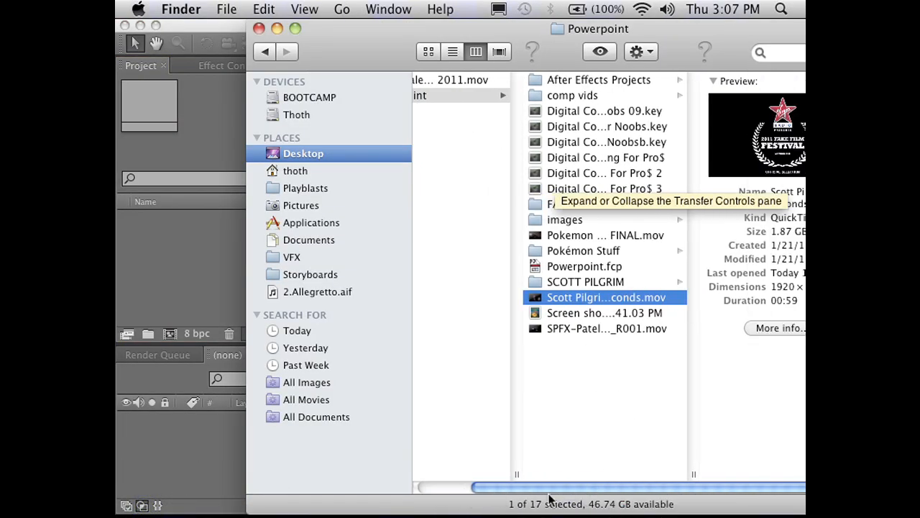
Preview the 5-3-1.MOV clip in the Boom Removal folder and skim through it.
click(598, 79)
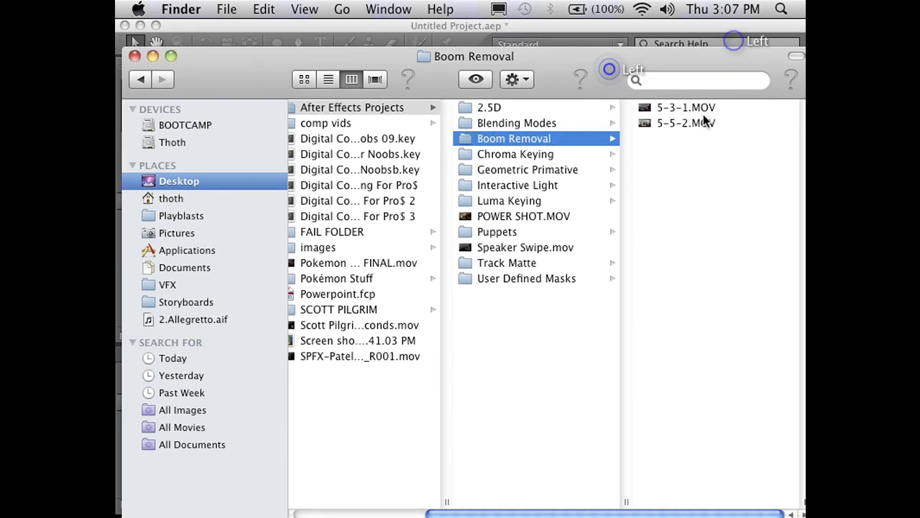
click(686, 107)
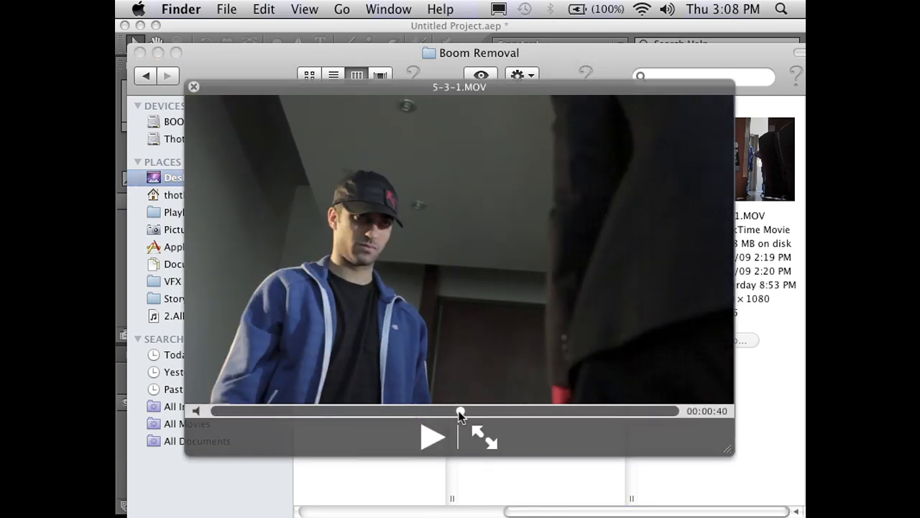
drag(460, 411, 439, 411)
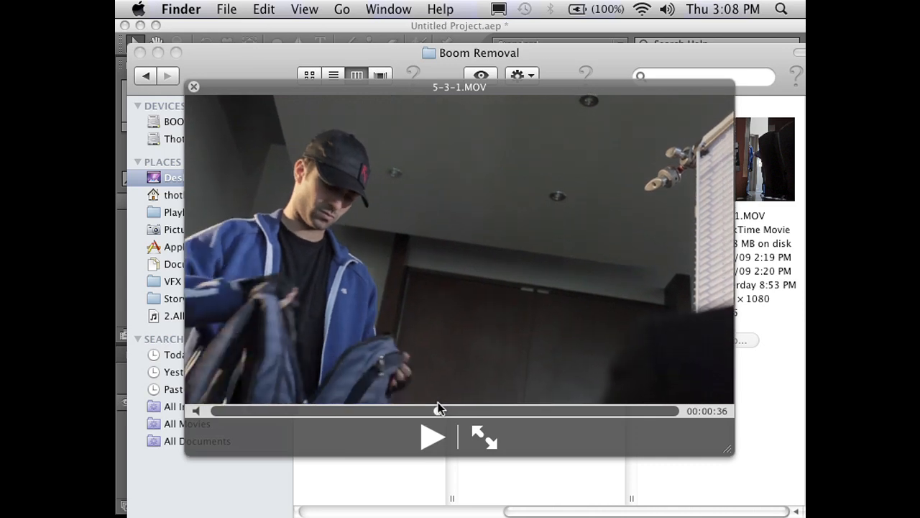
click(433, 437)
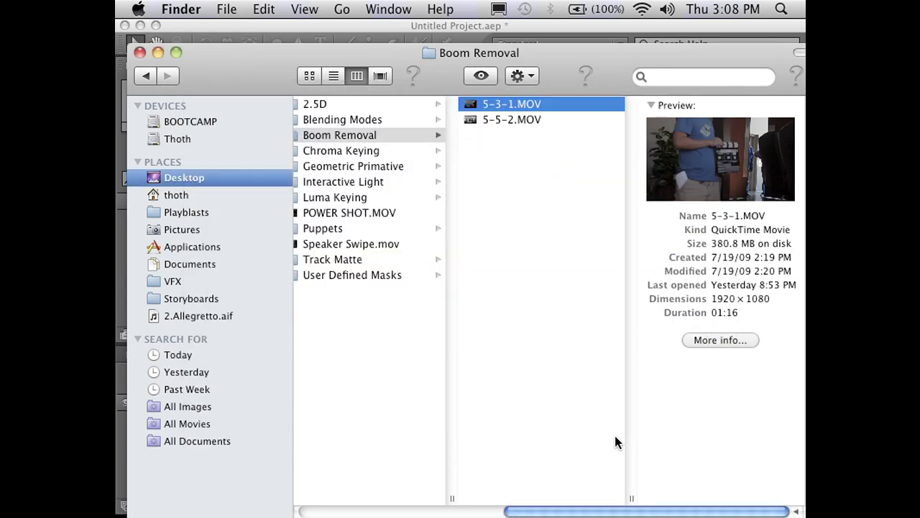
Import 5-3-1.MOV from the Boom Removal folder into the After Effects project.
click(512, 119)
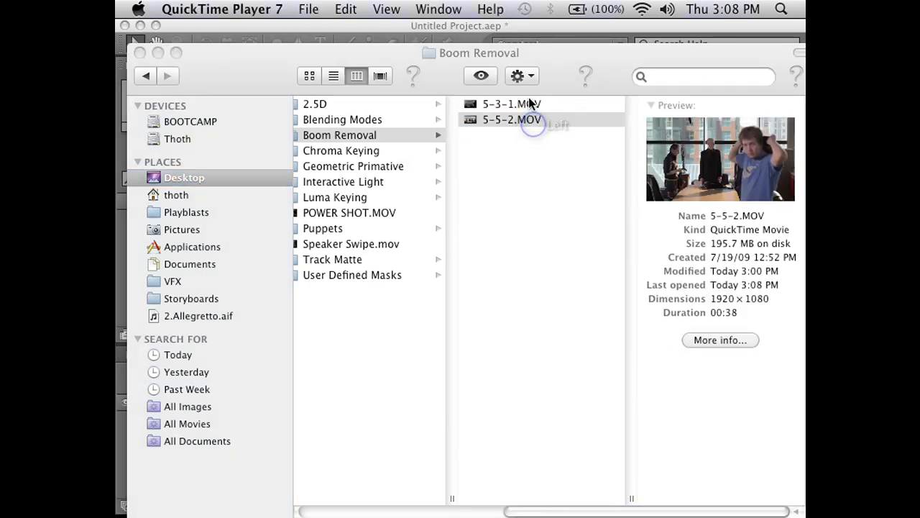
double_click(512, 120)
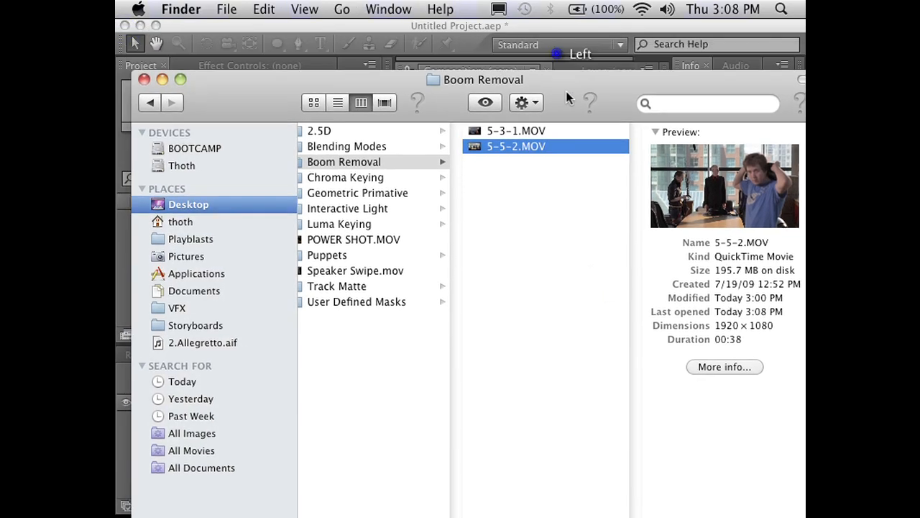
double_click(516, 146)
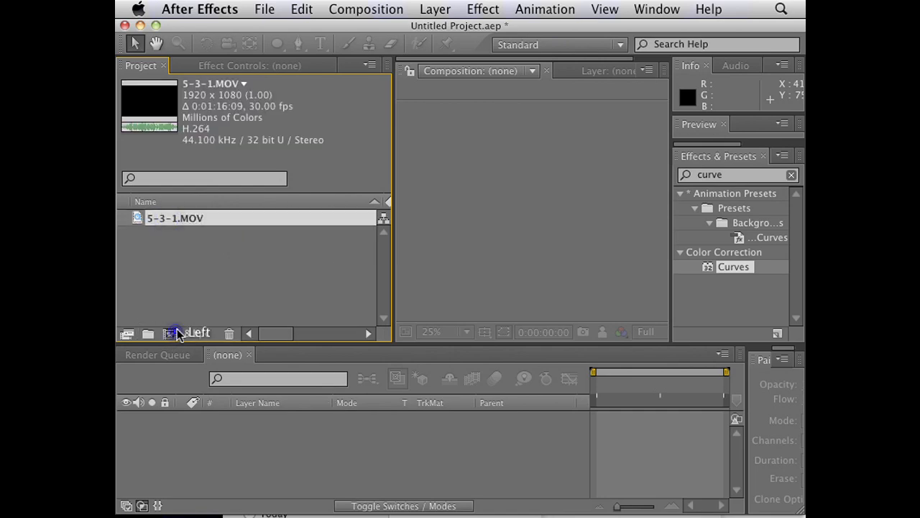
Create a new composition from the 5-3-1.MOV clip.
click(170, 334)
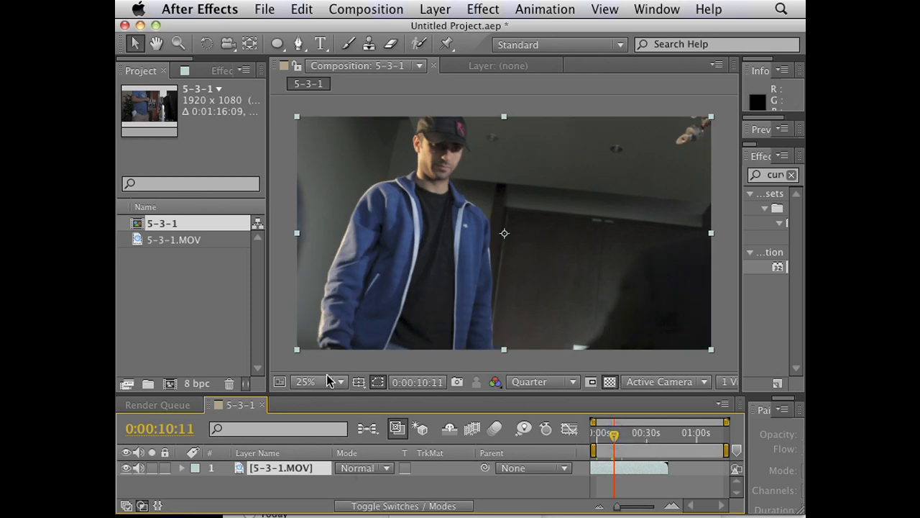
mouse_move(611, 204)
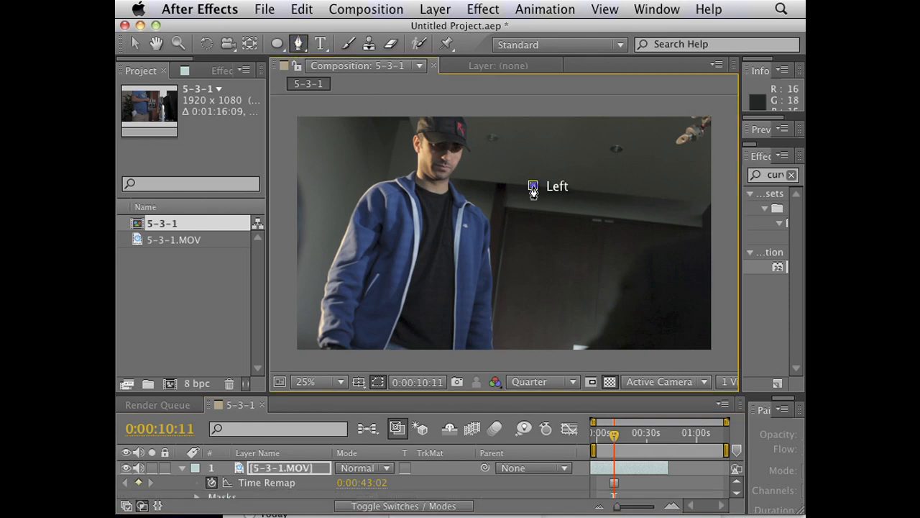
Mask the duplicated footage layer down to the boom mic corner.
drag(532, 187, 631, 196)
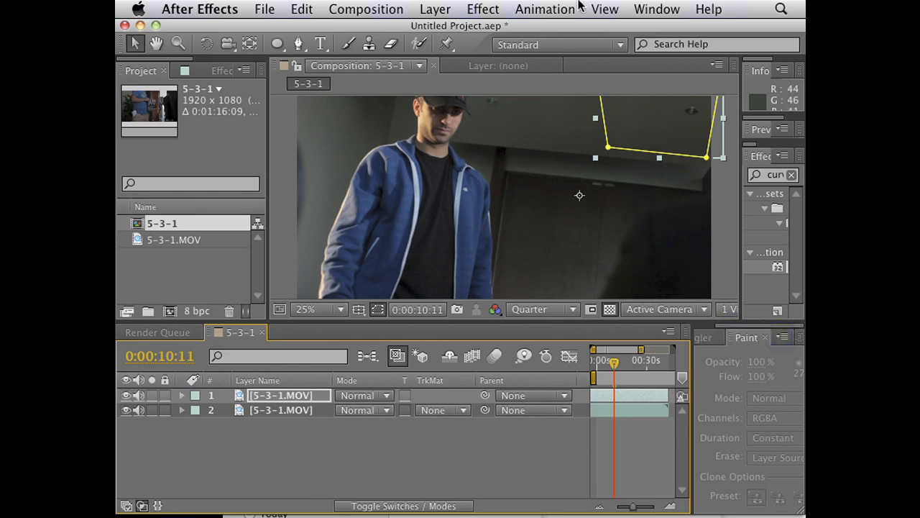
Show the Tracker panel from the Window menu.
click(655, 9)
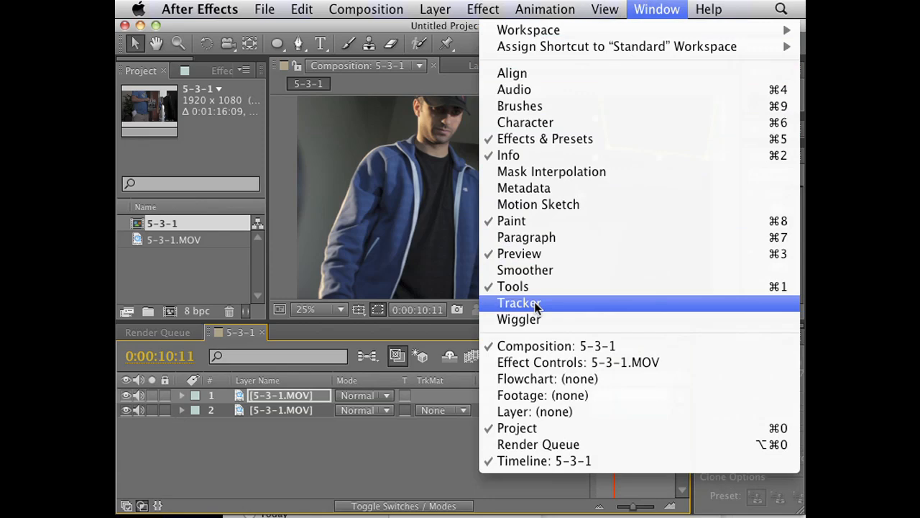
click(519, 302)
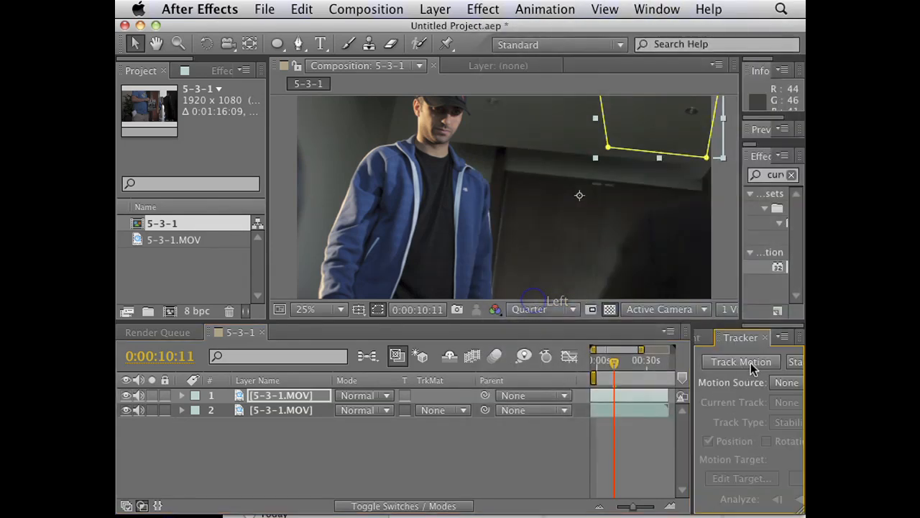
click(655, 9)
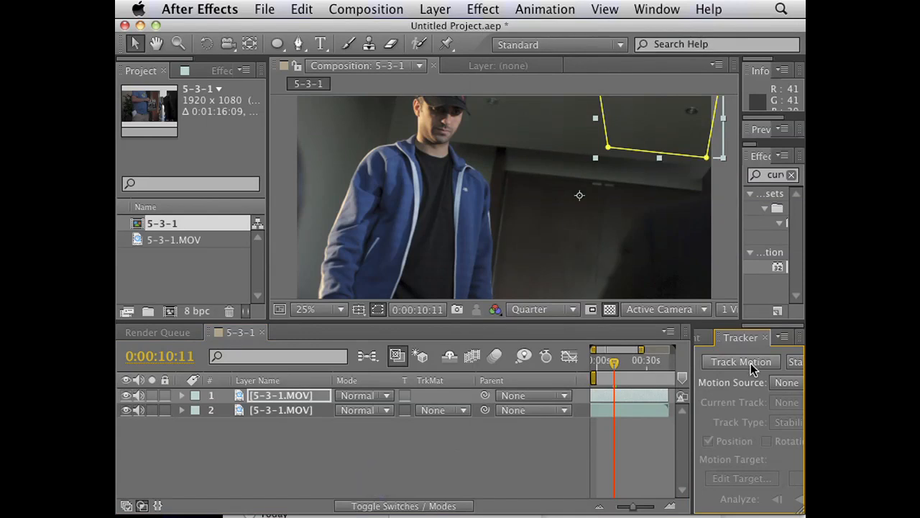
Dismiss the time-remap warning and start Track Motion on the lower 5-3-1.MOV layer.
click(741, 362)
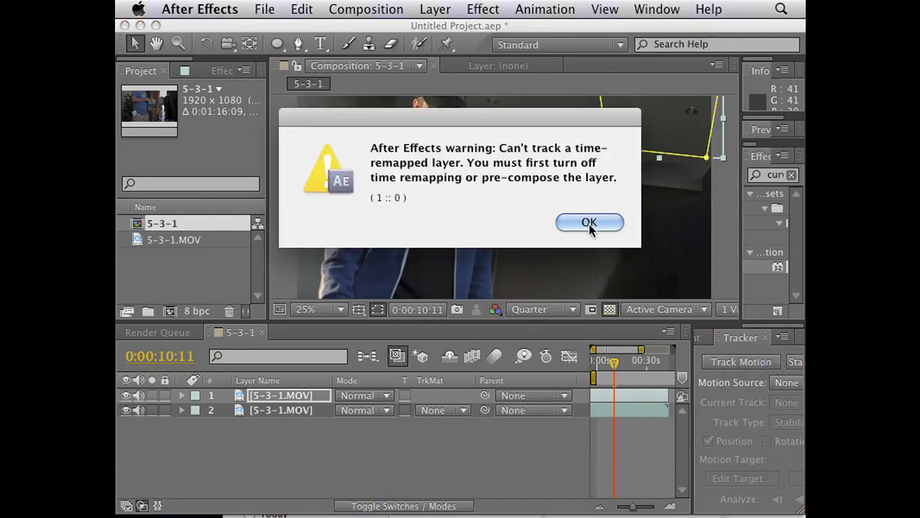
click(589, 222)
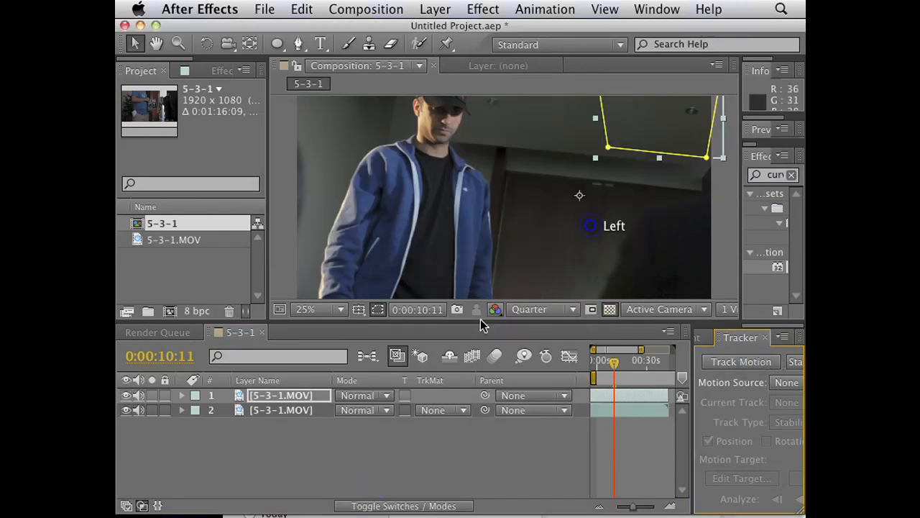
click(740, 362)
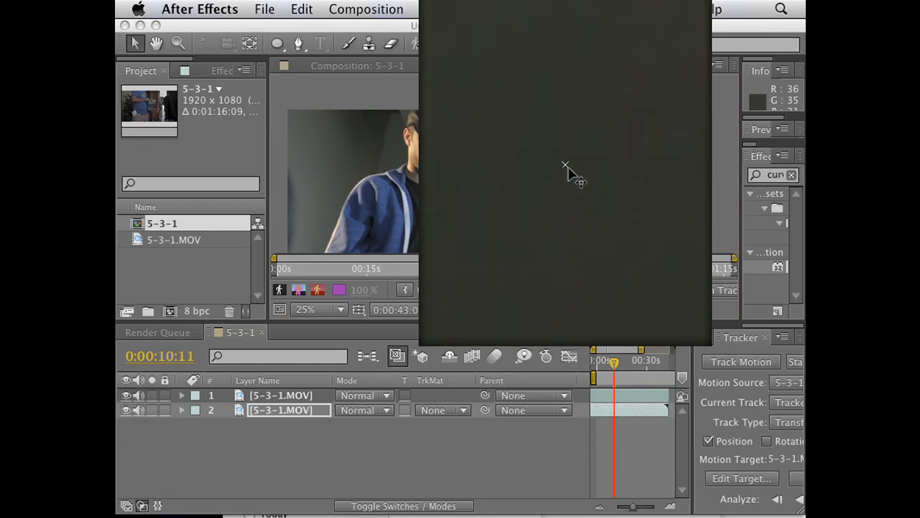
mouse_move(568, 178)
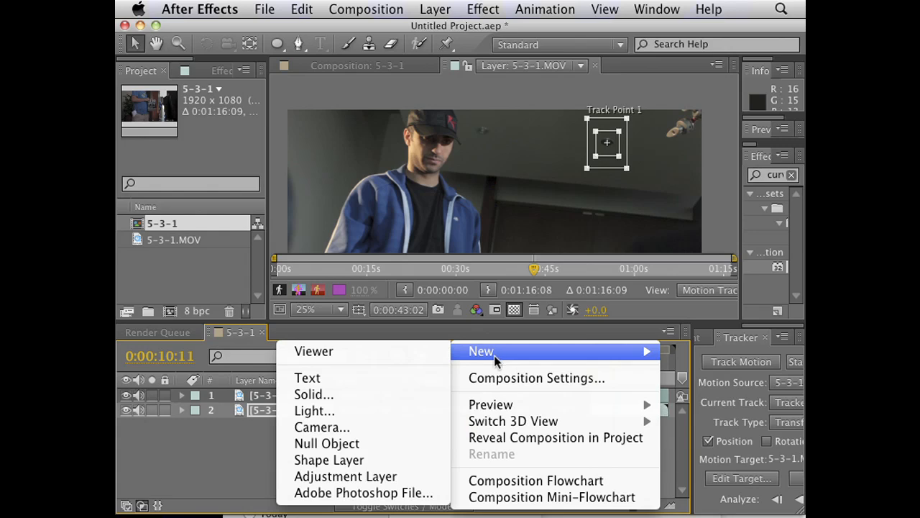
Add a Null 1 layer and set it as the tracker's motion target.
click(326, 443)
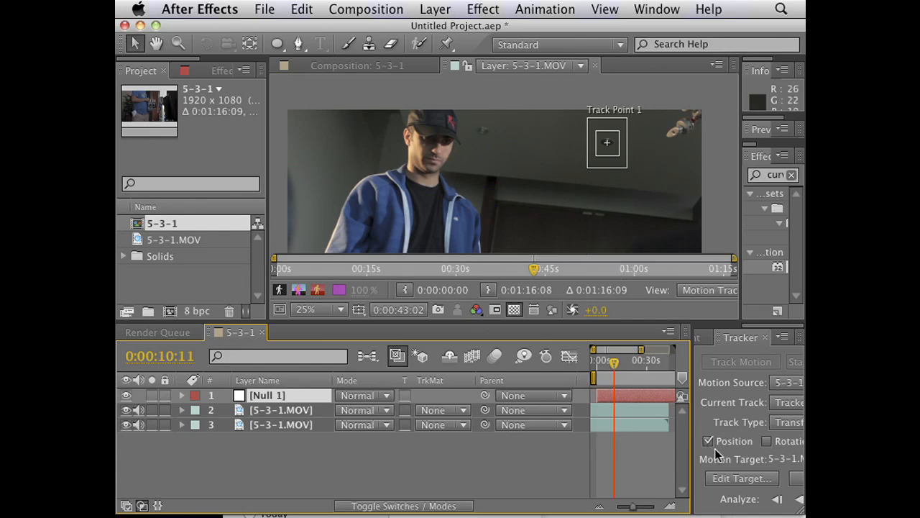
click(742, 477)
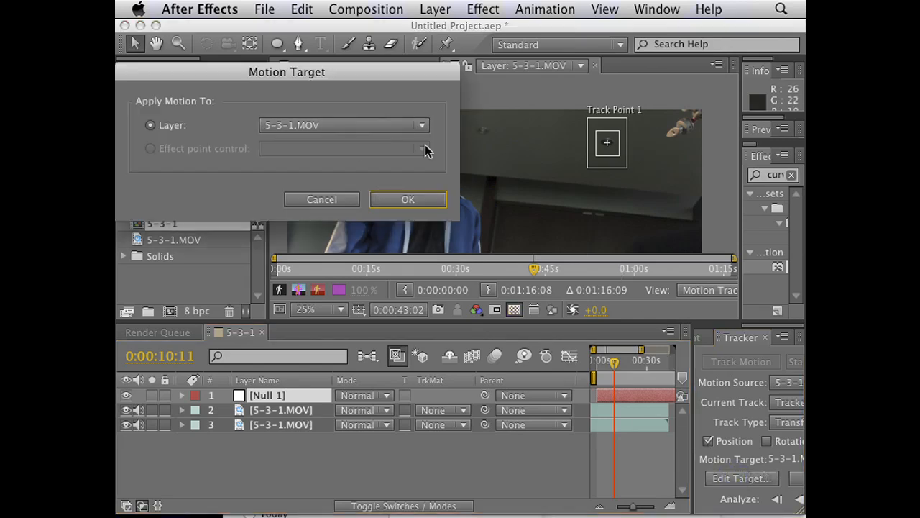
click(344, 125)
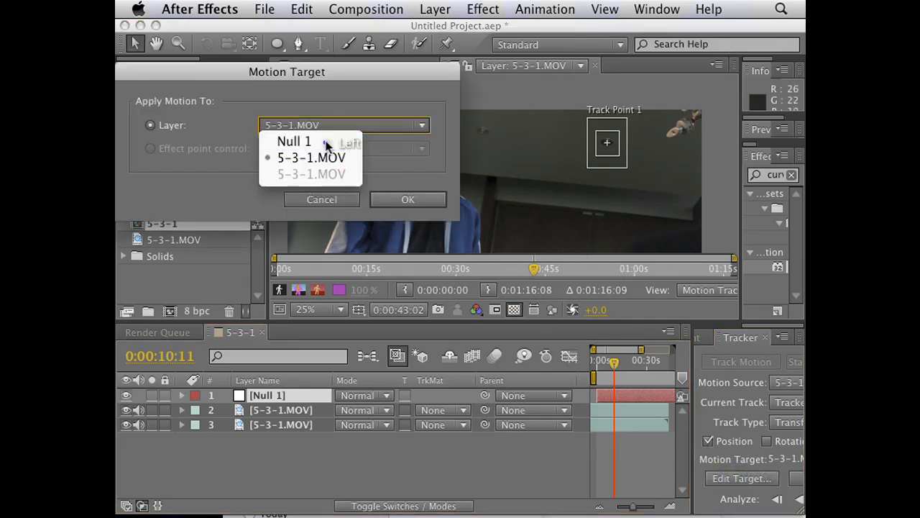
click(293, 141)
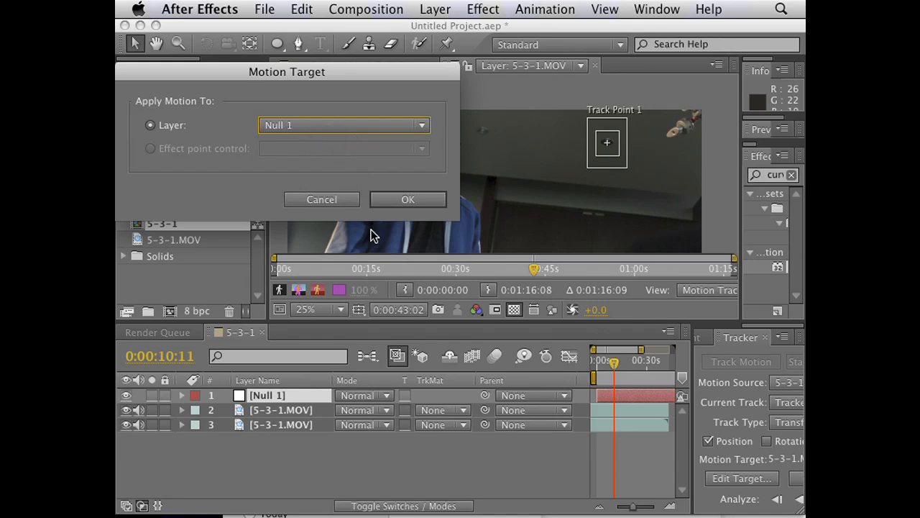
click(409, 199)
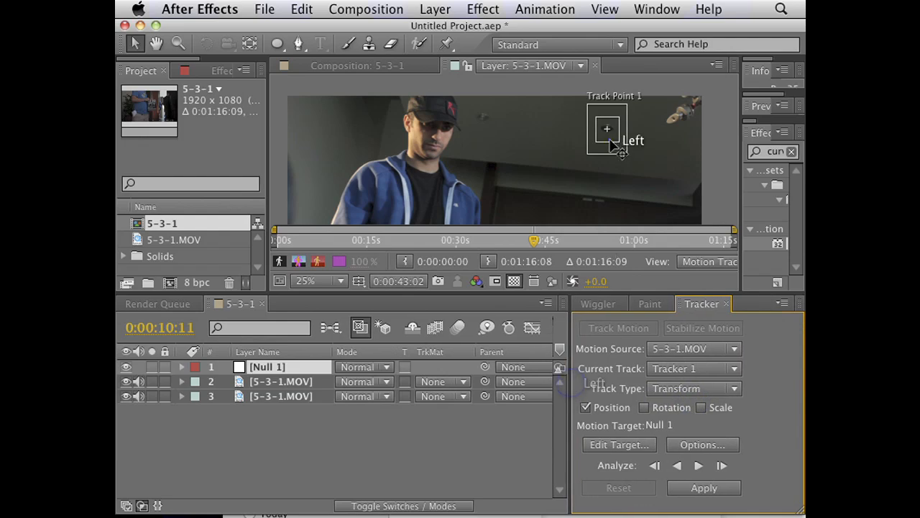
Analyze Track Point 1 forward through the clip and apply X and Y motion to Null 1.
click(699, 465)
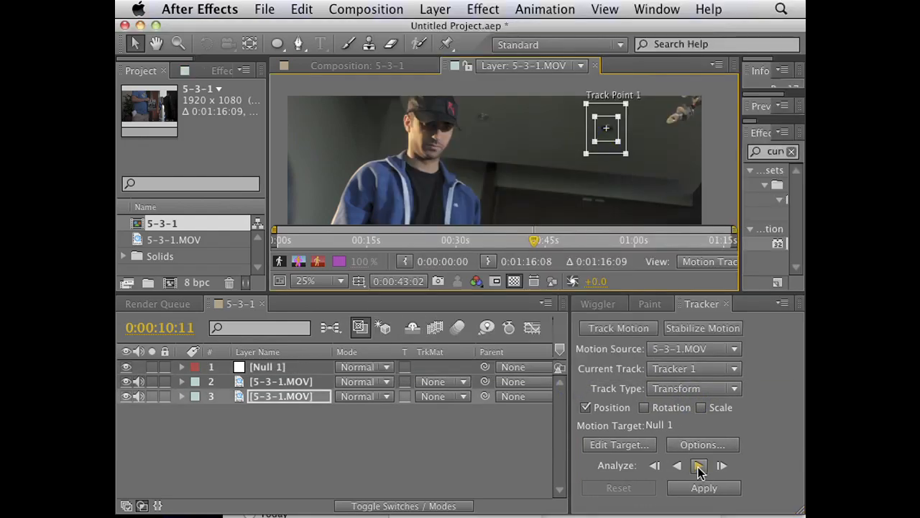
click(699, 466)
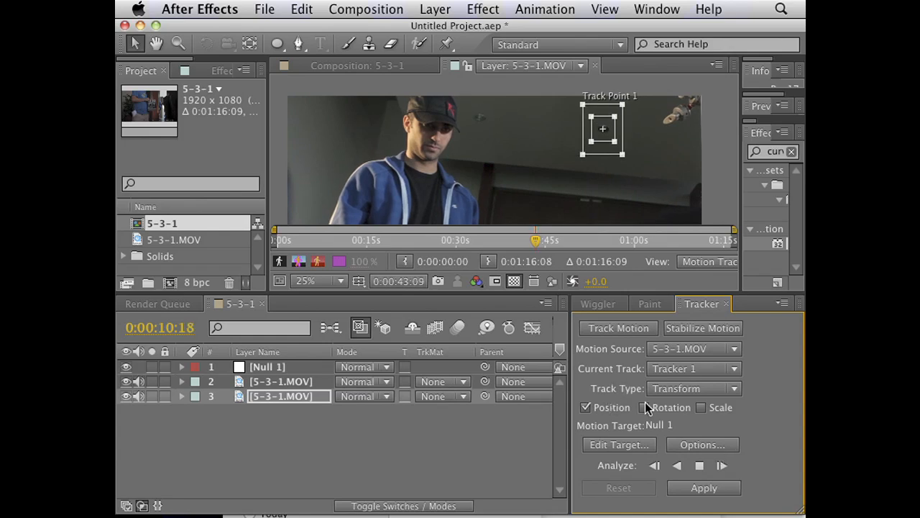
click(699, 465)
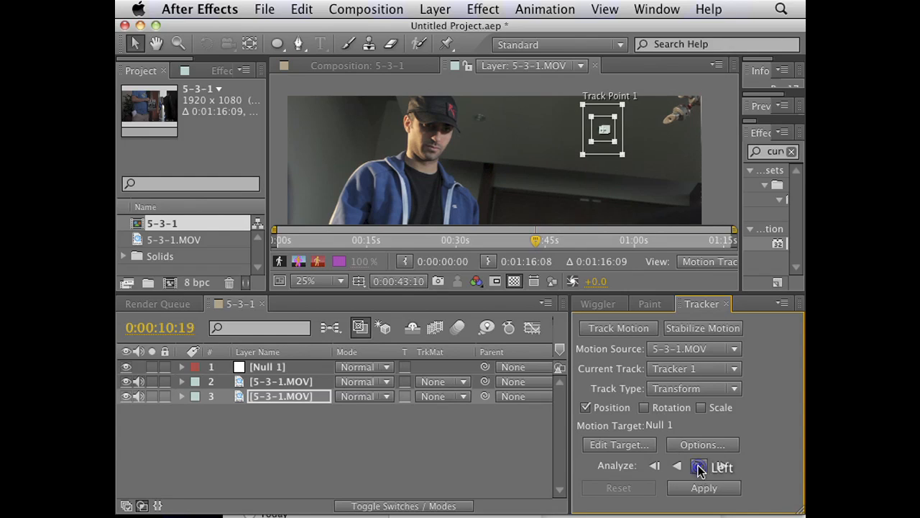
click(703, 487)
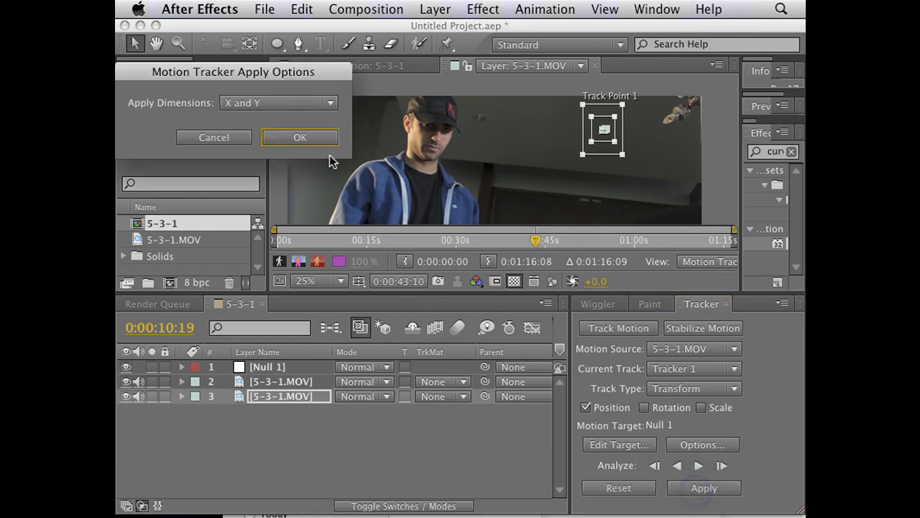
click(299, 138)
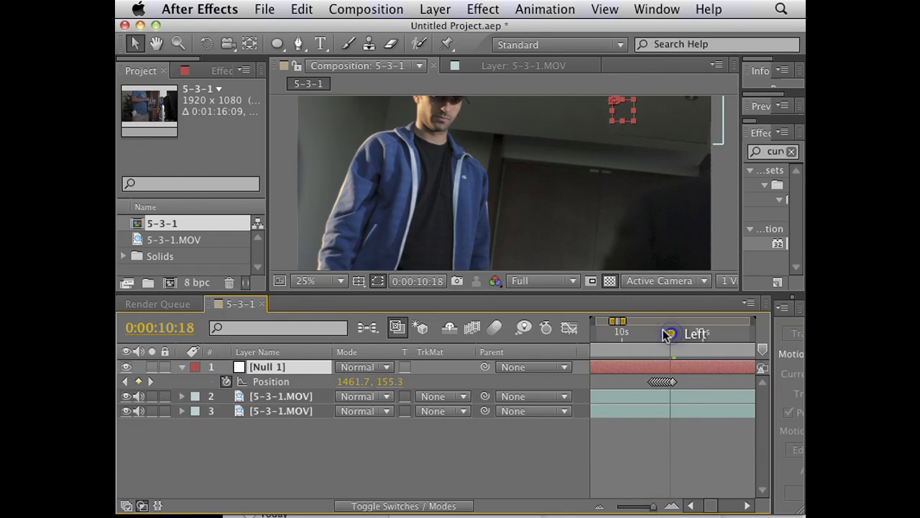
Scrub through frames to check the null's tracked motion against the boom mic.
drag(669, 333, 654, 333)
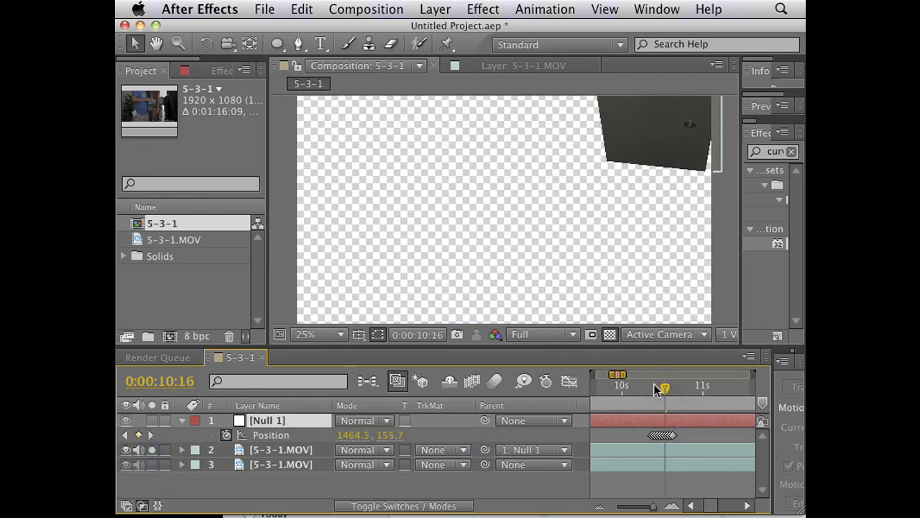
drag(664, 385, 640, 385)
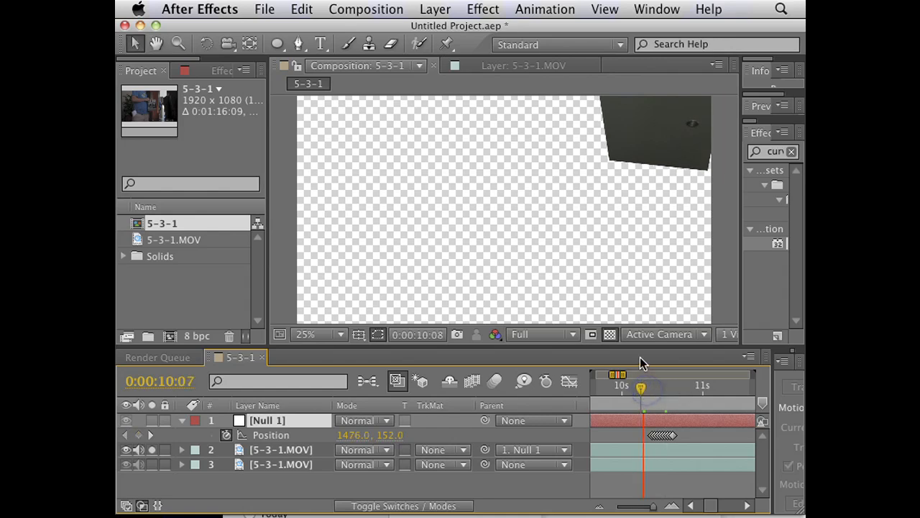
drag(644, 385, 693, 385)
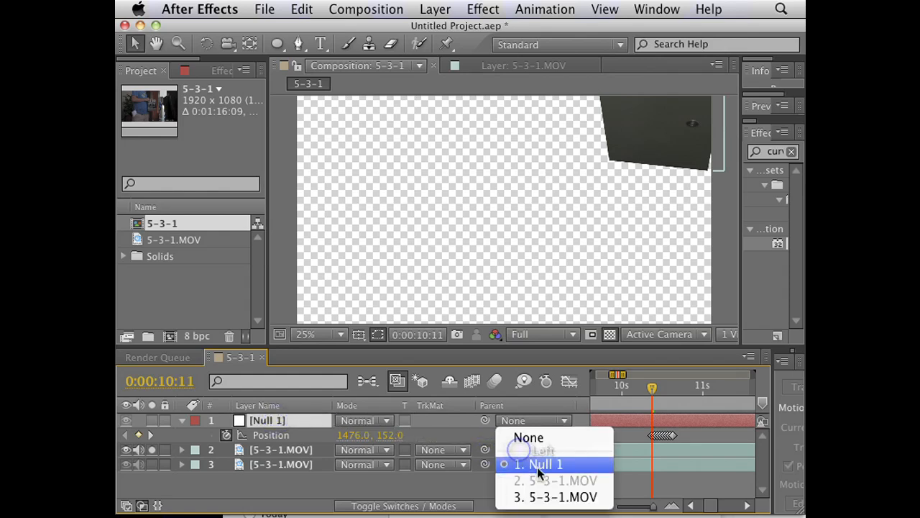
Parent the masked 5-3-1.MOV patch layer to Null 1 and move it up over the mic.
click(537, 463)
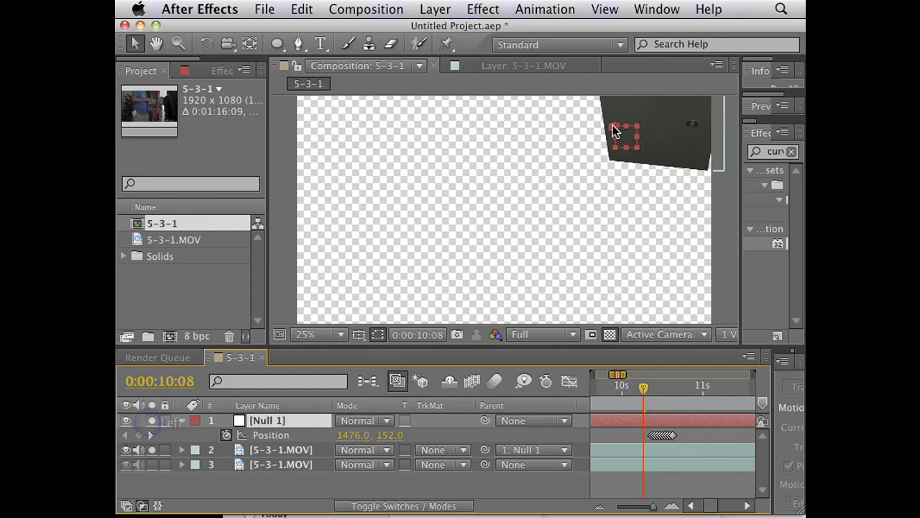
drag(624, 135, 302, 230)
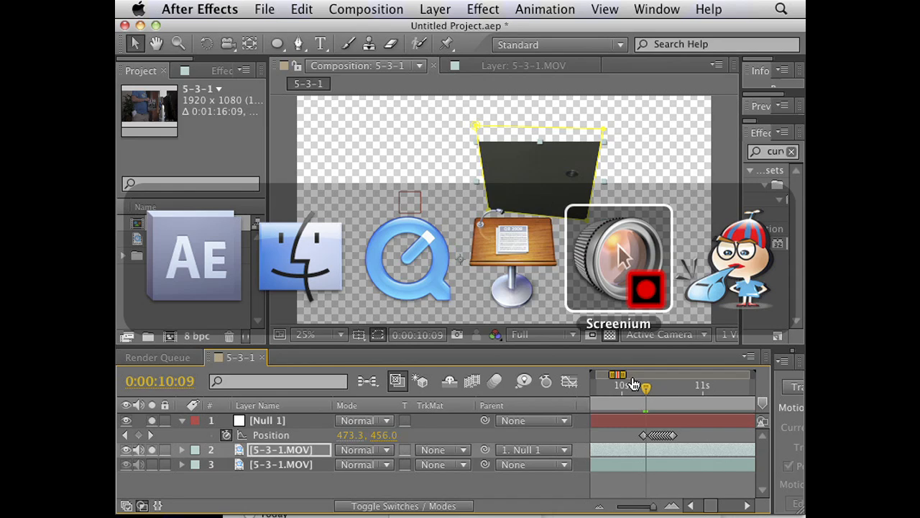
Close the project and browse the Boom Removal folder on the Desktop for 5-5-2.MOV.
click(618, 259)
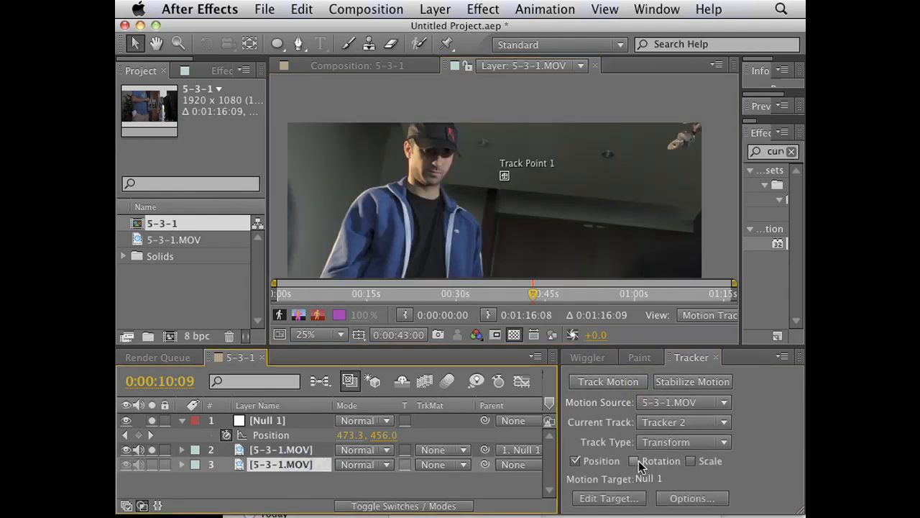
click(633, 460)
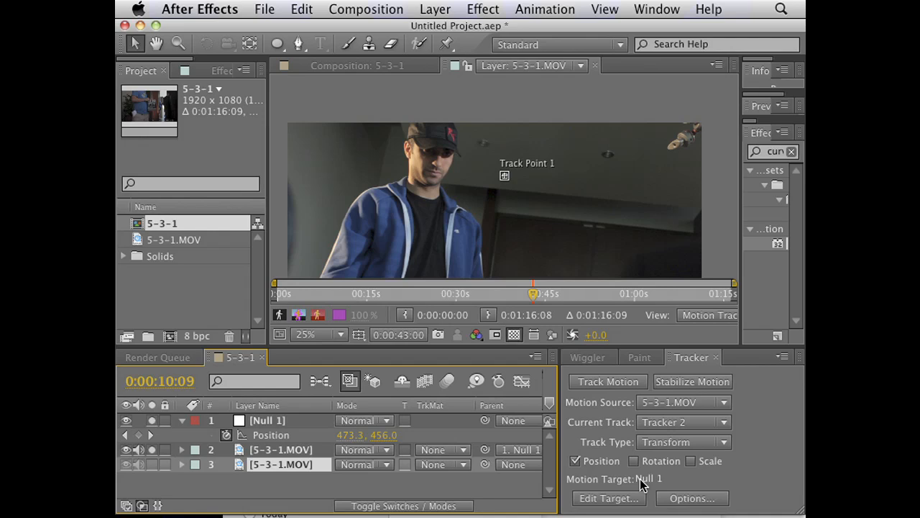
mouse_move(299, 69)
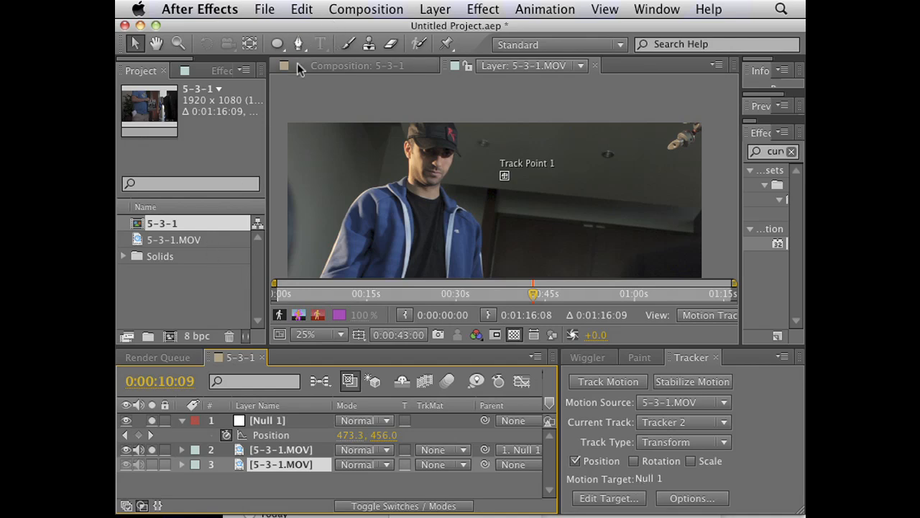
mouse_move(244, 404)
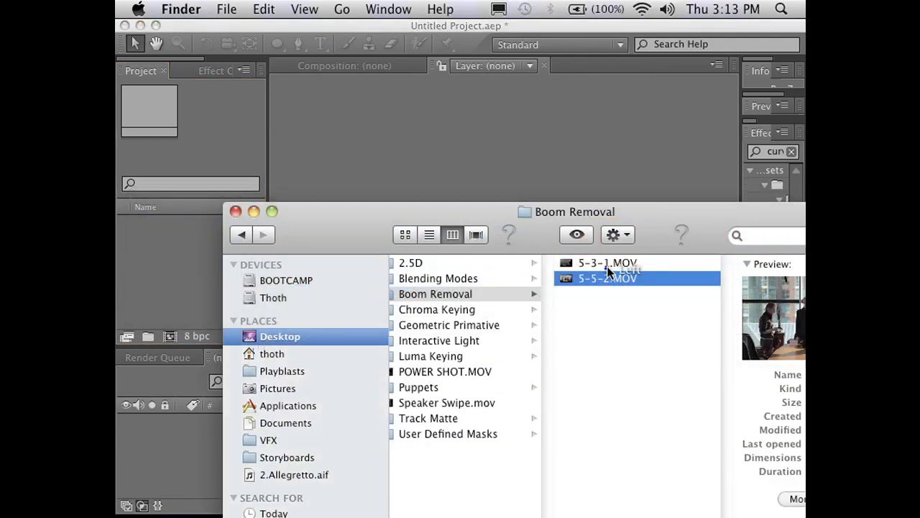
Import the 5-5-2.MOV conference-room clip into the fresh project.
double_click(607, 279)
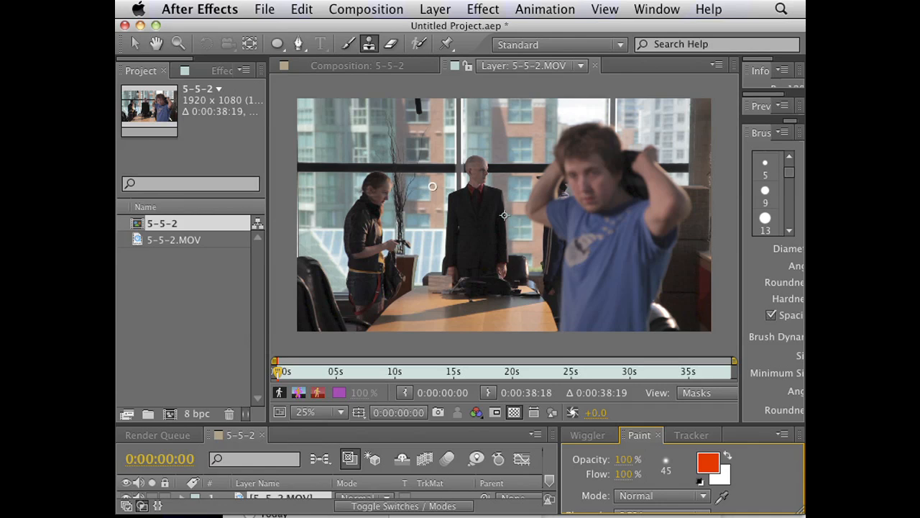
mouse_move(509, 123)
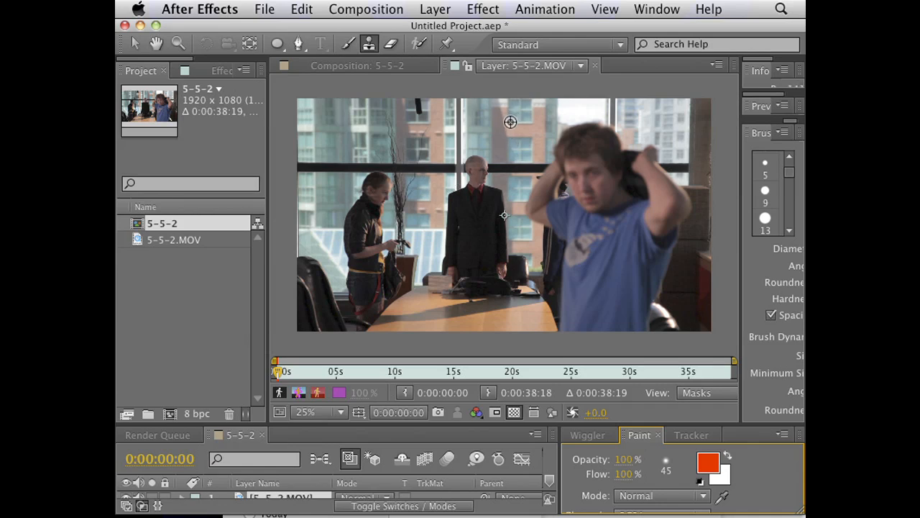
mouse_move(417, 118)
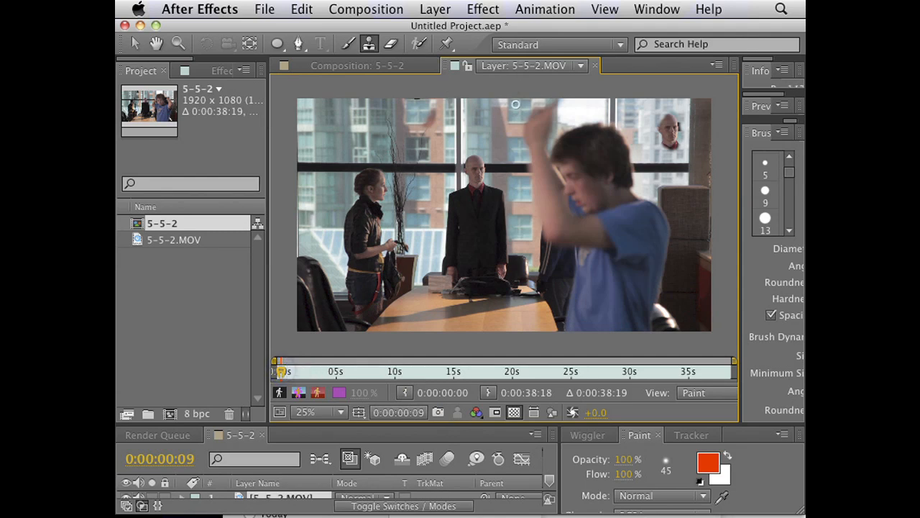
mouse_move(334, 307)
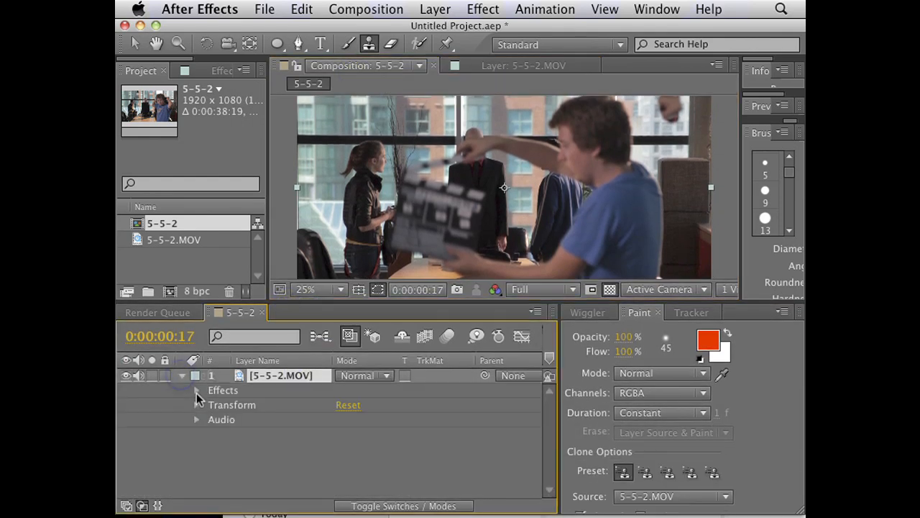
Select the 5-5-2.MOV layer as the base for the duplicate and Shape Layer 1 patch.
click(196, 390)
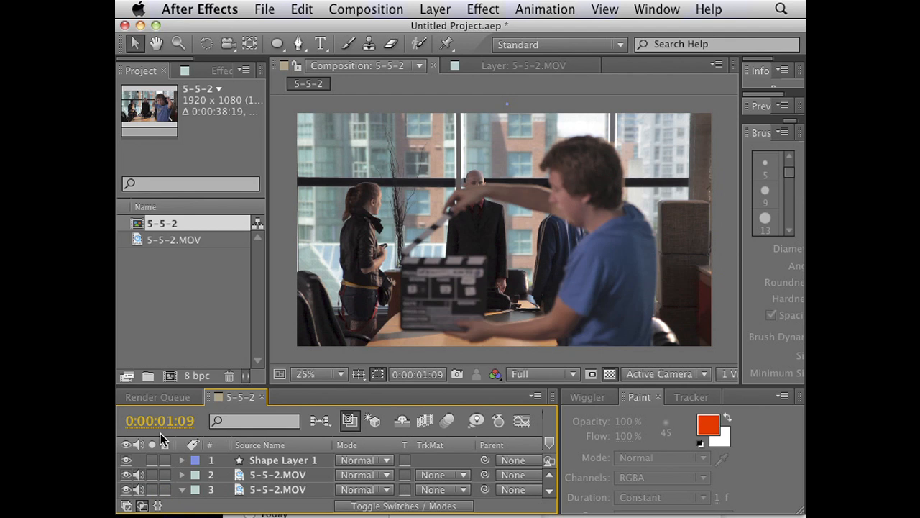
mouse_move(509, 151)
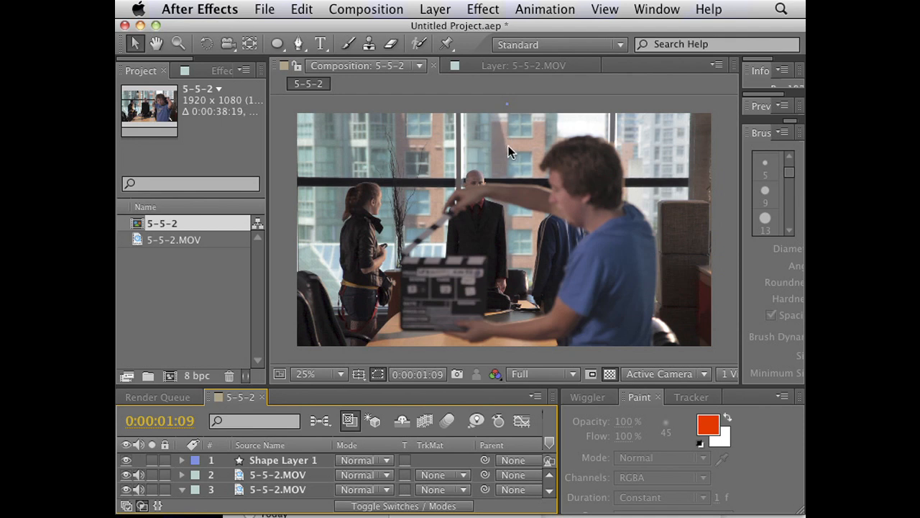
mouse_move(572, 498)
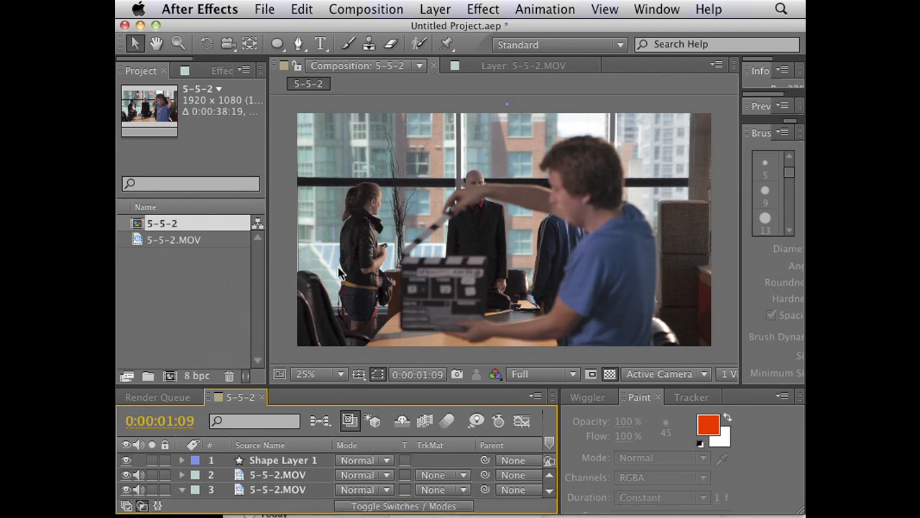
mouse_move(368, 233)
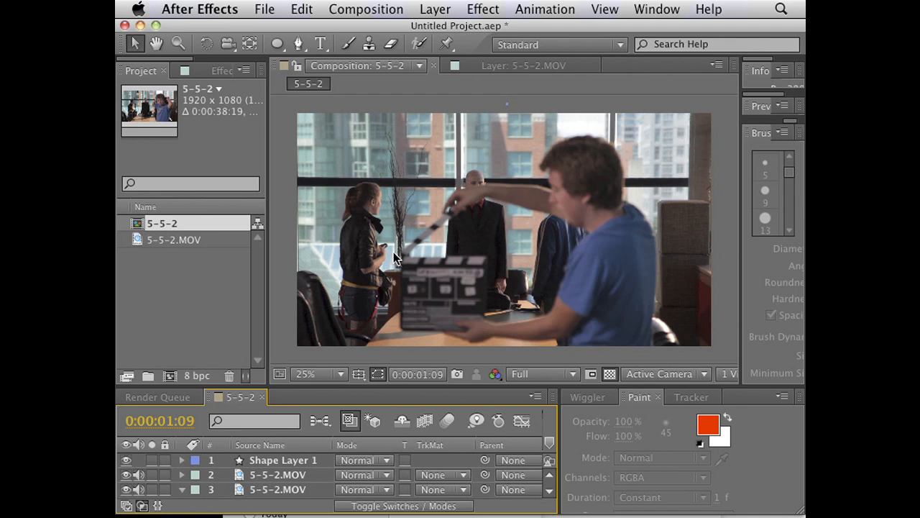
mouse_move(446, 108)
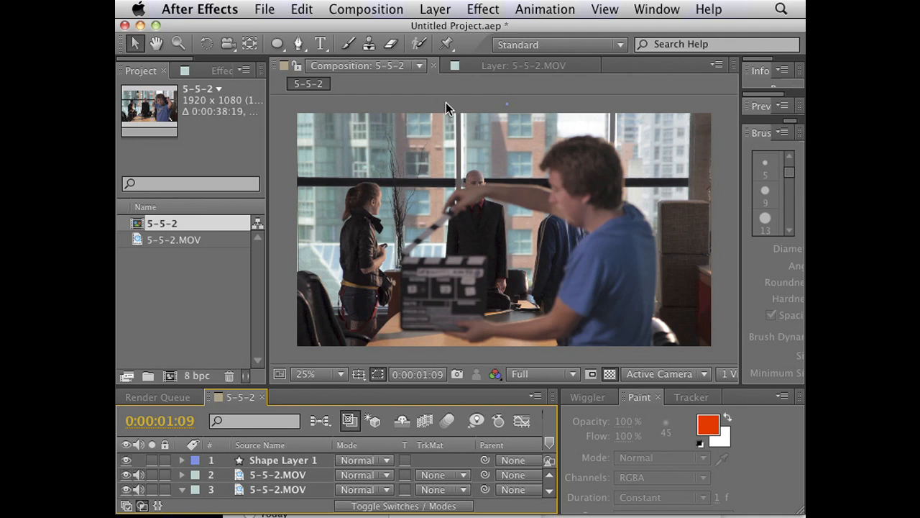
mouse_move(289, 299)
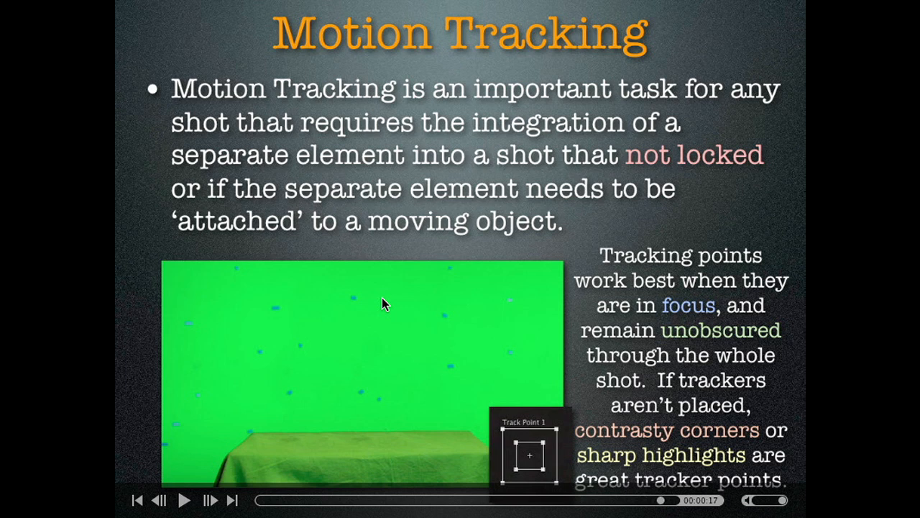
mouse_move(366, 312)
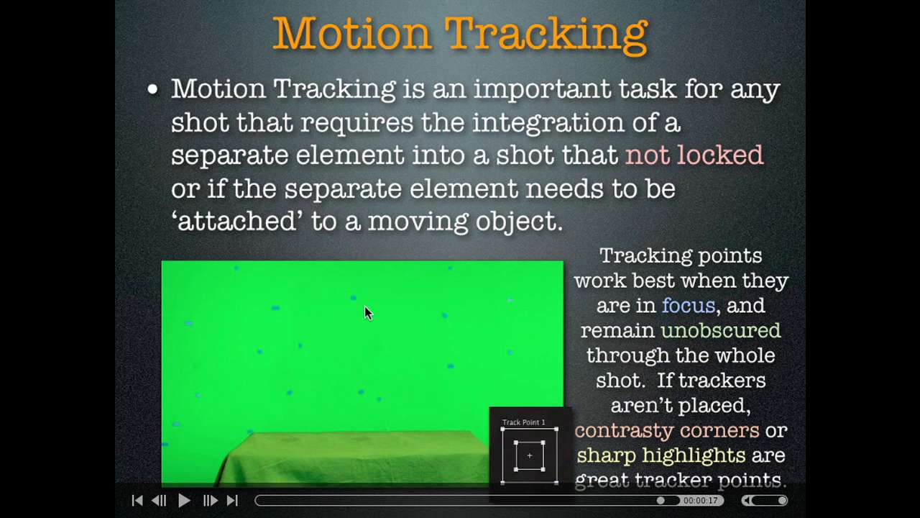
mouse_move(362, 383)
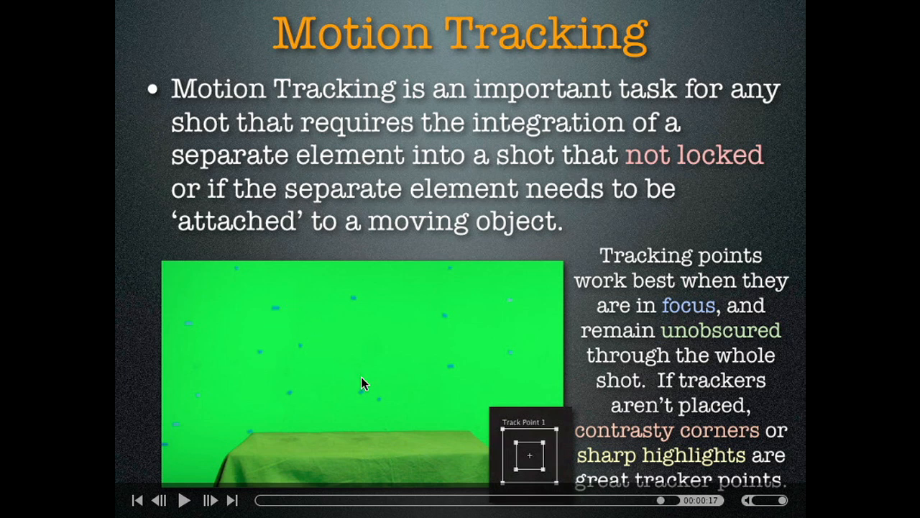
mouse_move(385, 514)
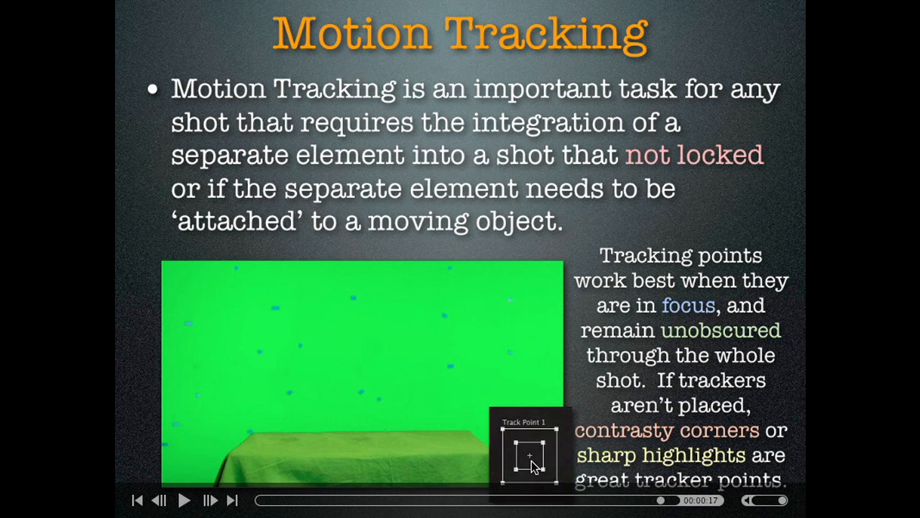
mouse_move(520, 452)
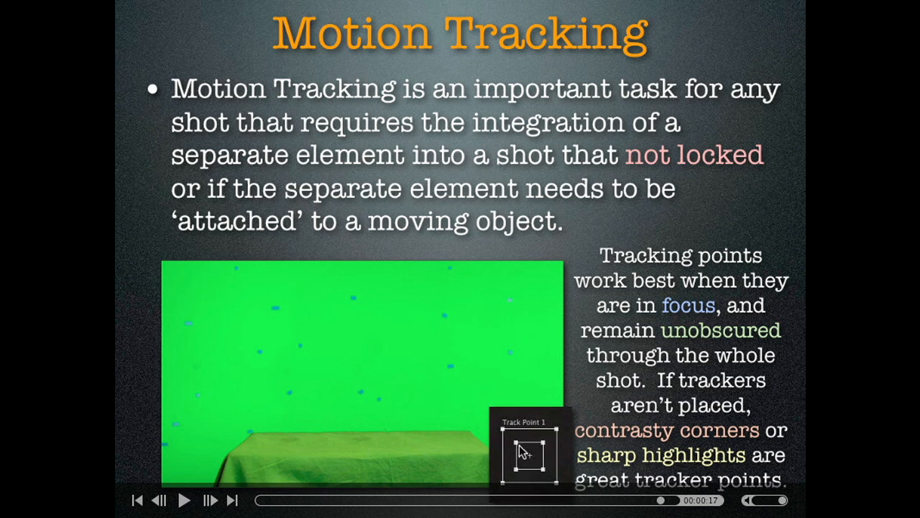
mouse_move(463, 371)
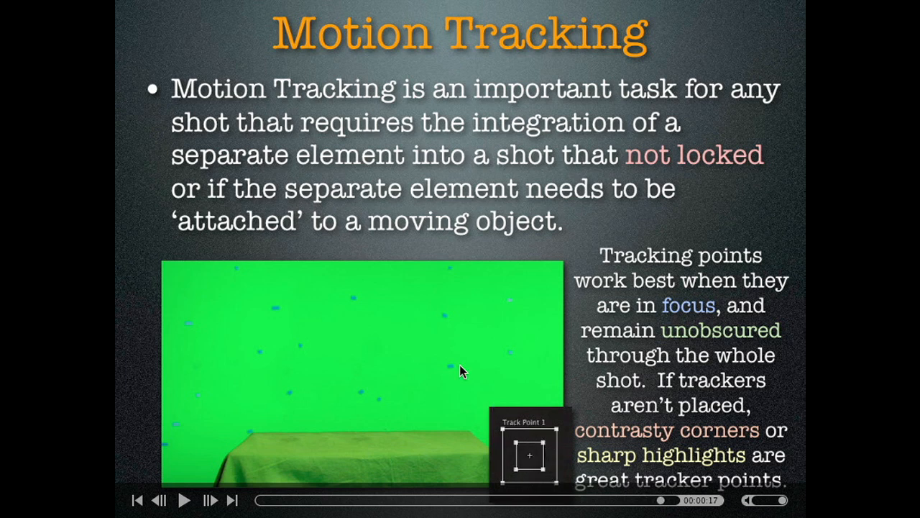
mouse_move(457, 374)
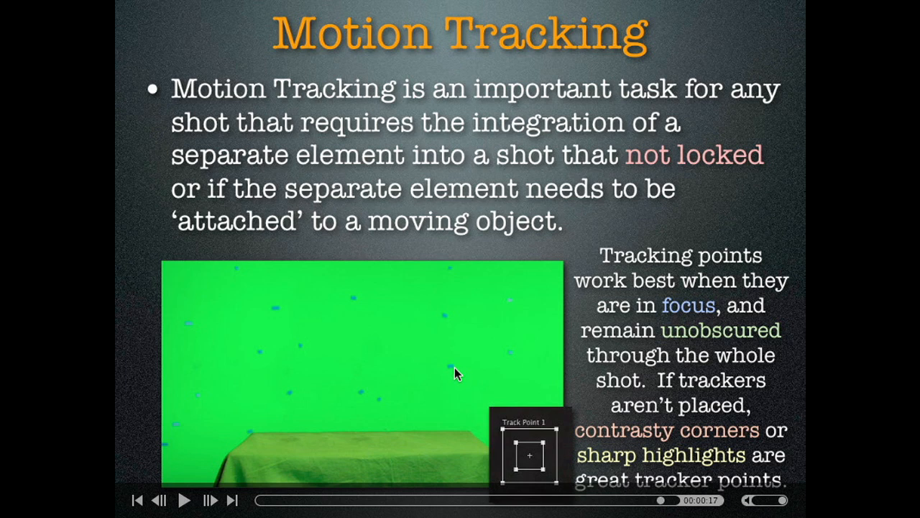
mouse_move(512, 443)
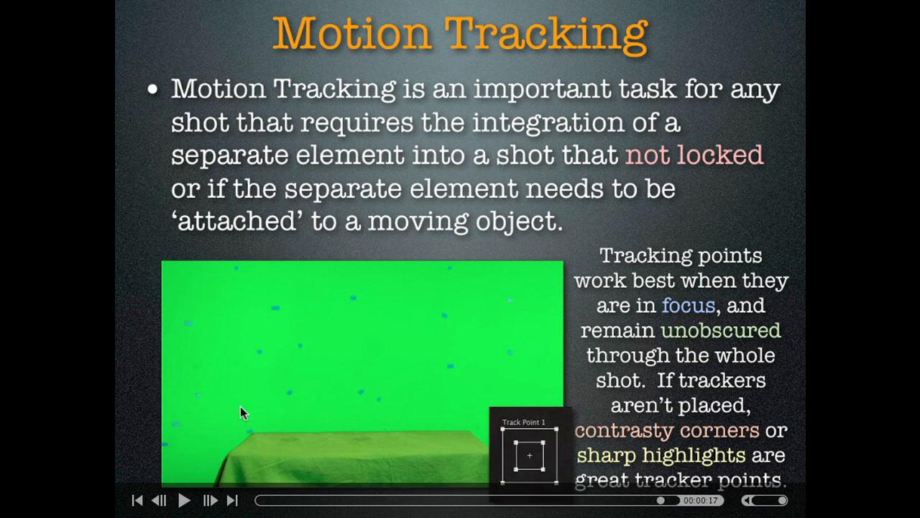
mouse_move(501, 448)
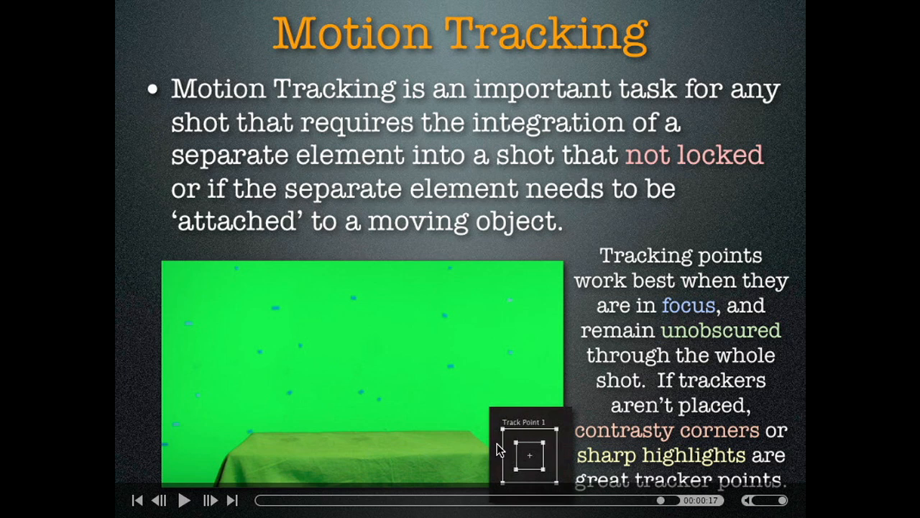
mouse_move(496, 492)
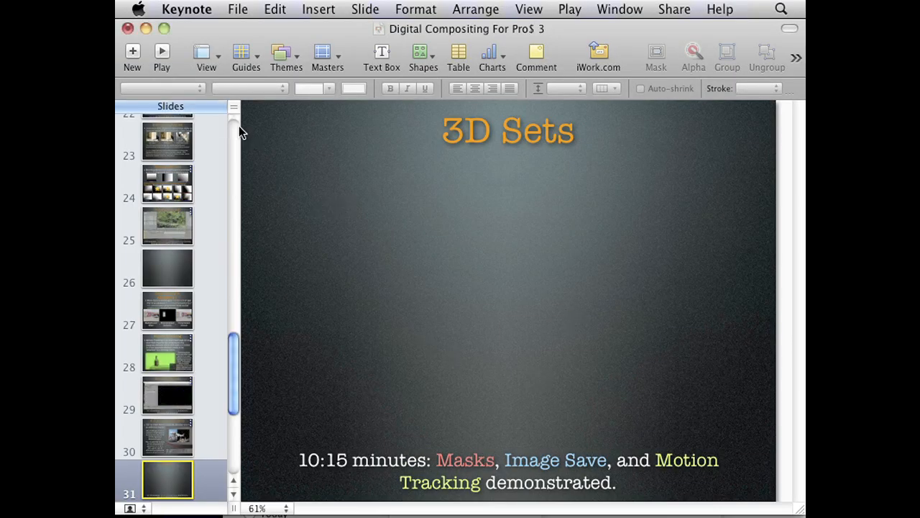
Switch to Finder and scroll the Indonesian Shadow Puppets folder to find Tree 5.psd.
key(cmd+tab)
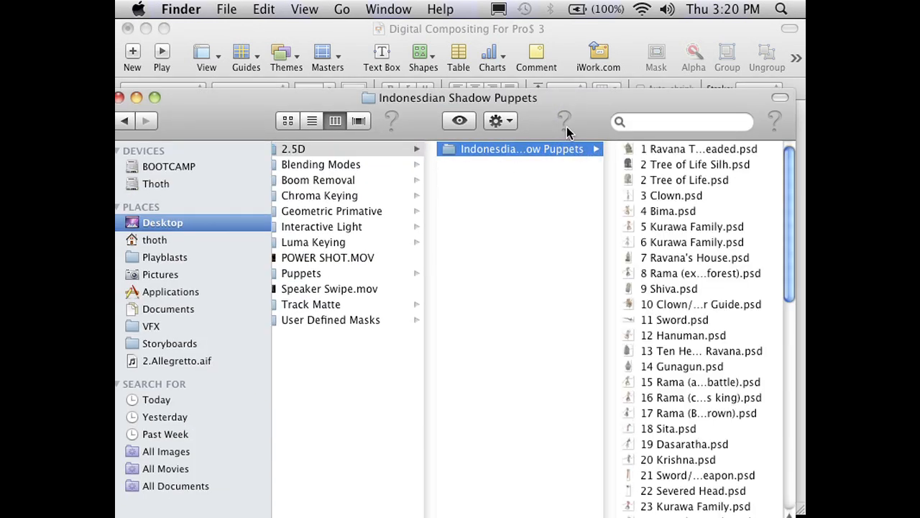
scroll(down, 3)
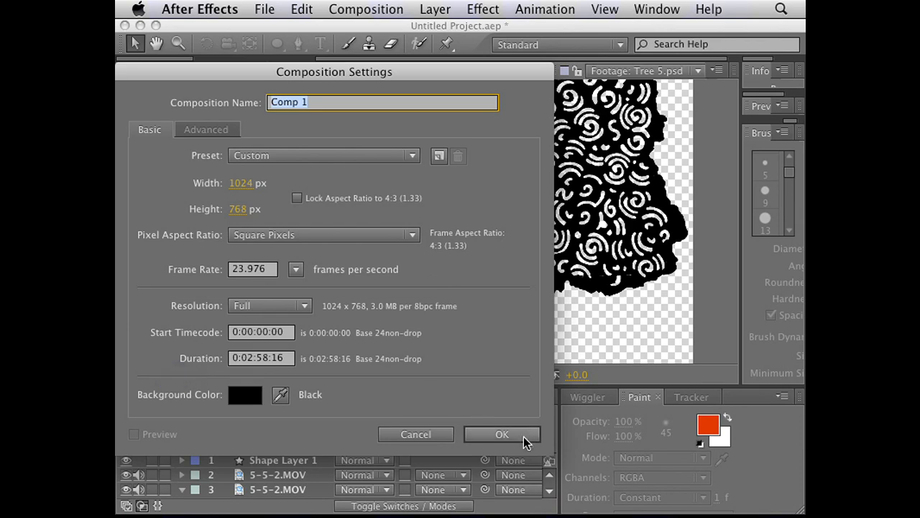
Confirm the 1024×768 Comp 1 settings and place Tree 5.psd in it scaled to 26%.
click(502, 435)
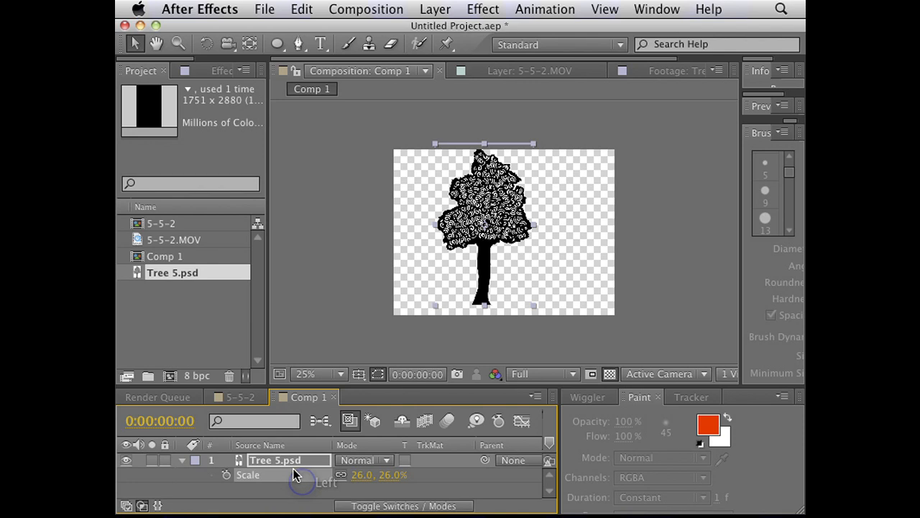
click(404, 506)
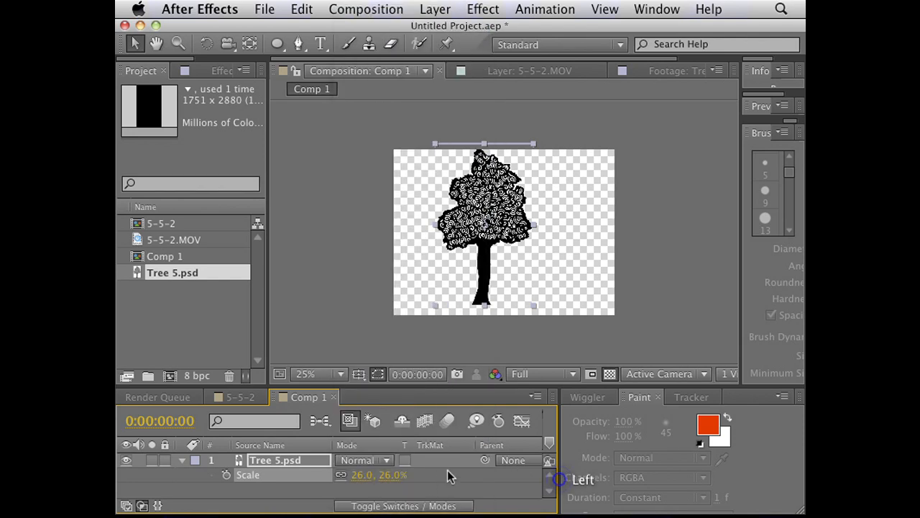
click(404, 506)
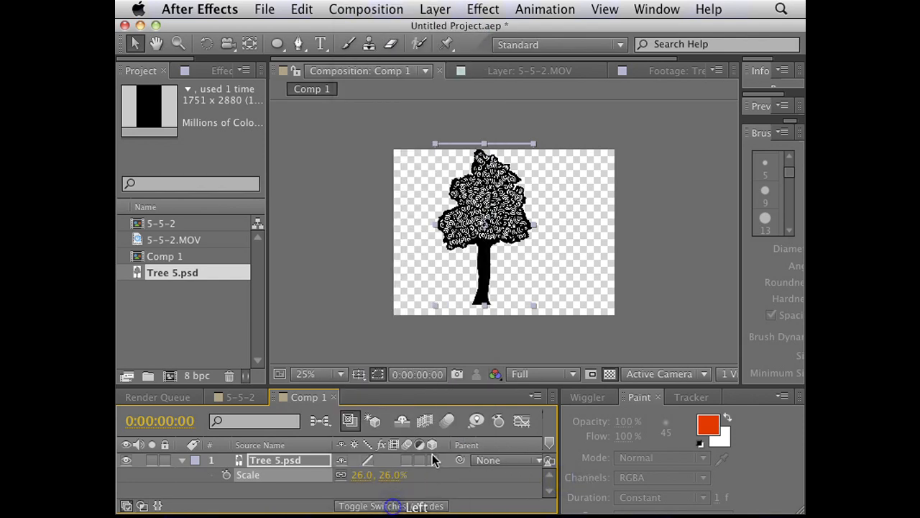